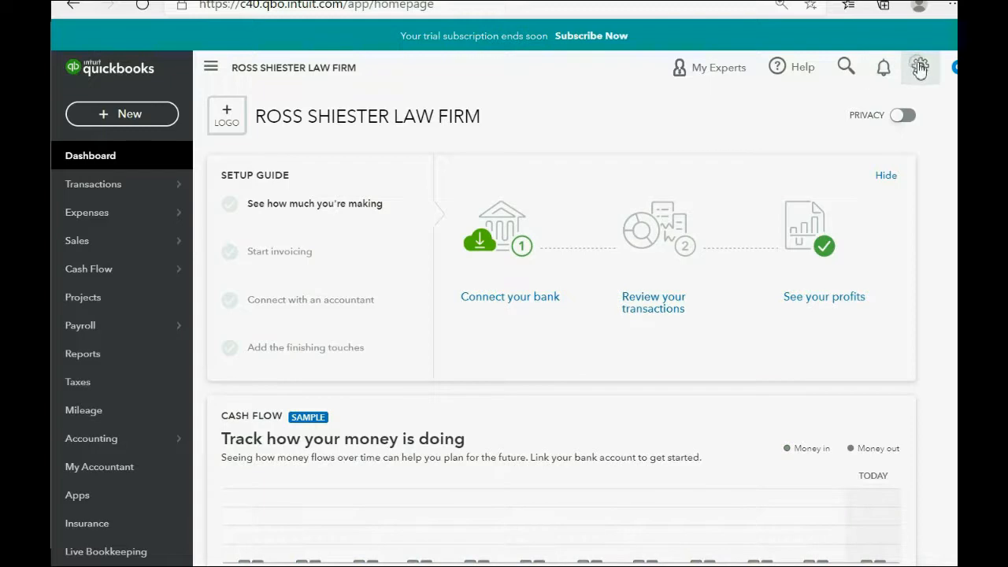
Turn on 'Make Single-Time Activity Billable to Customer' in Advanced time tracking settings, then save
{"action": "left_click", "coordinate": [920, 67]}
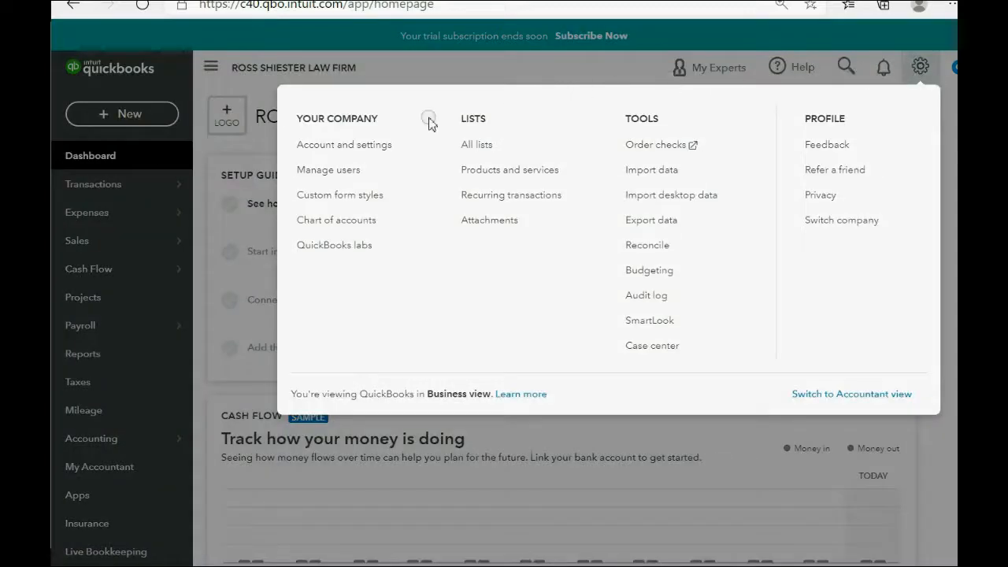
{"action": "left_click", "coordinate": [345, 144]}
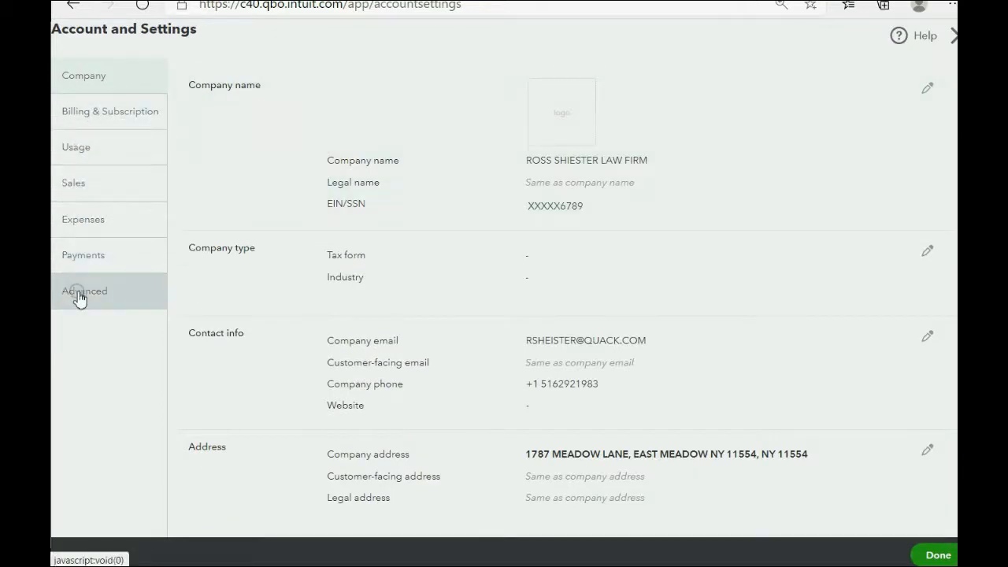
{"action": "left_click", "coordinate": [84, 290]}
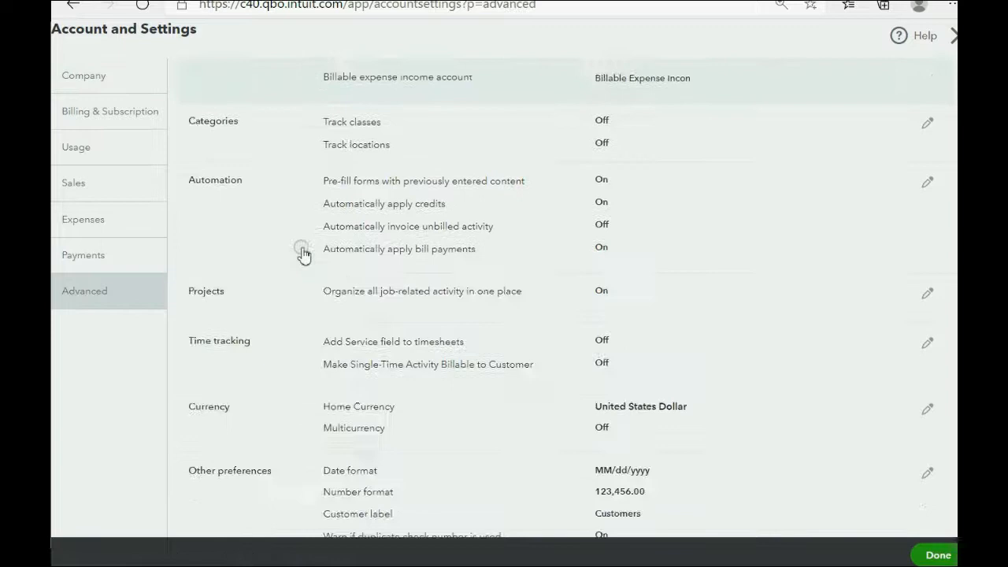
{"action": "scroll", "scroll_direction": "down", "scroll_amount": 3}
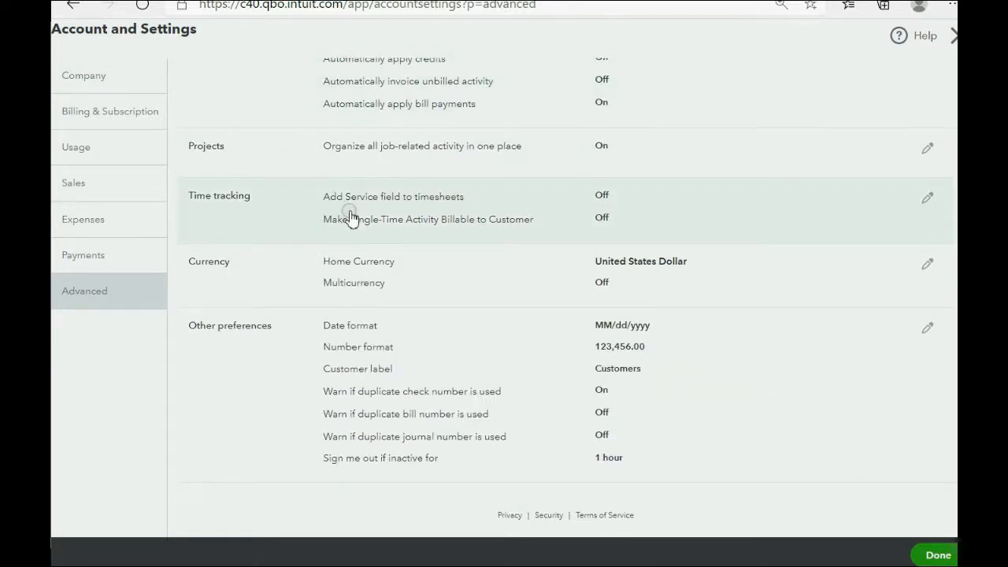
{"action": "mouse_move", "coordinate": [496, 231]}
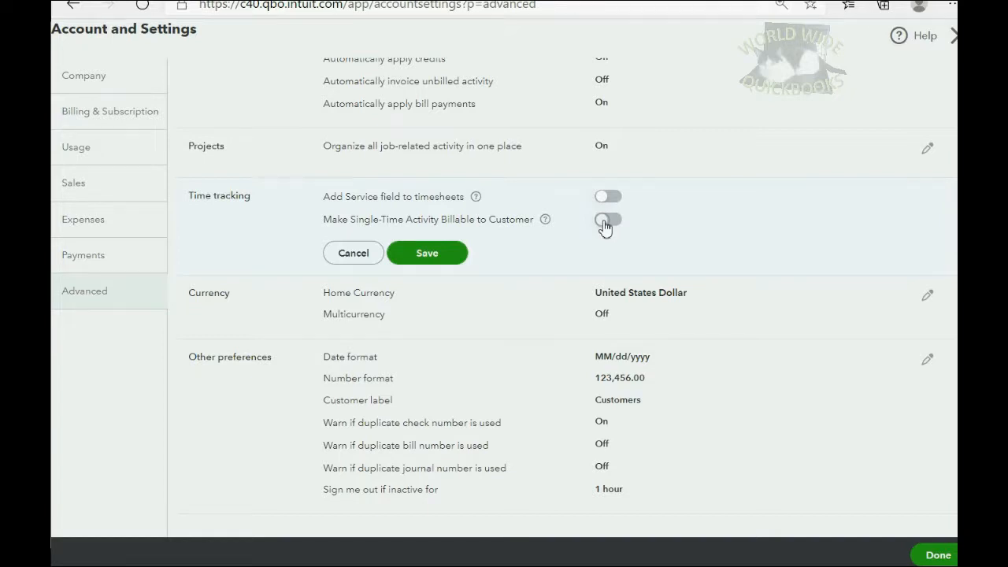
{"action": "left_click", "coordinate": [607, 219]}
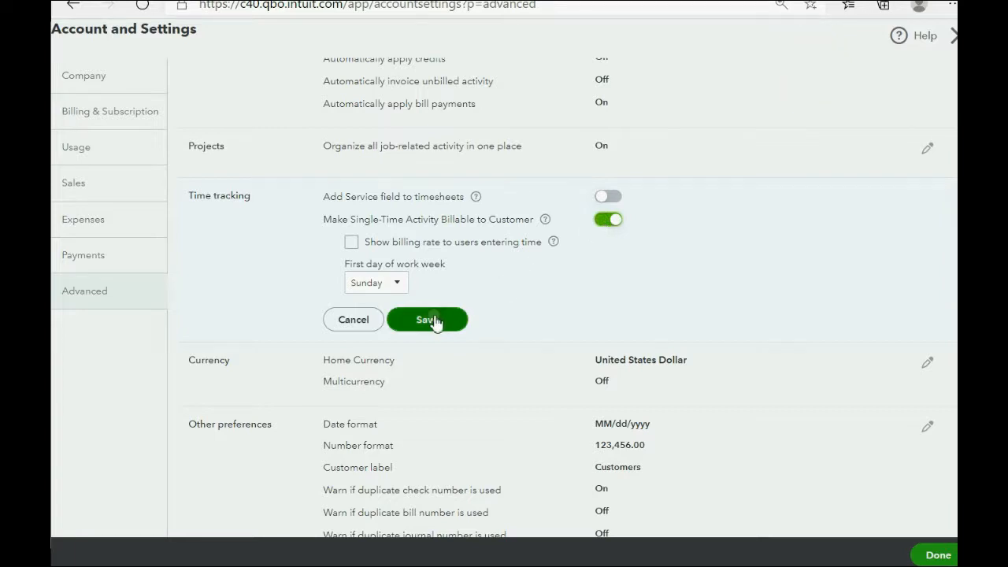
{"action": "left_click", "coordinate": [428, 319]}
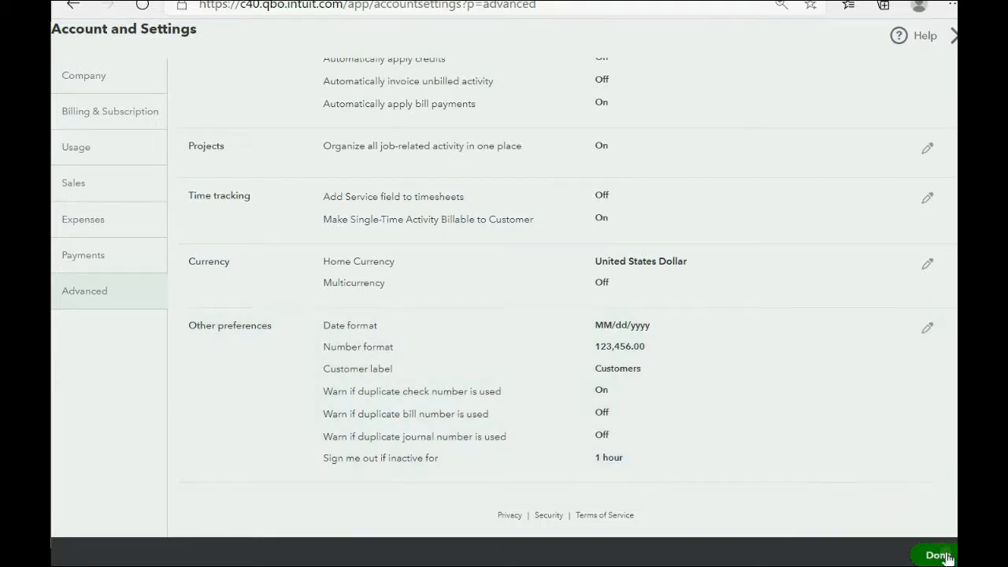
{"action": "left_click", "coordinate": [937, 556]}
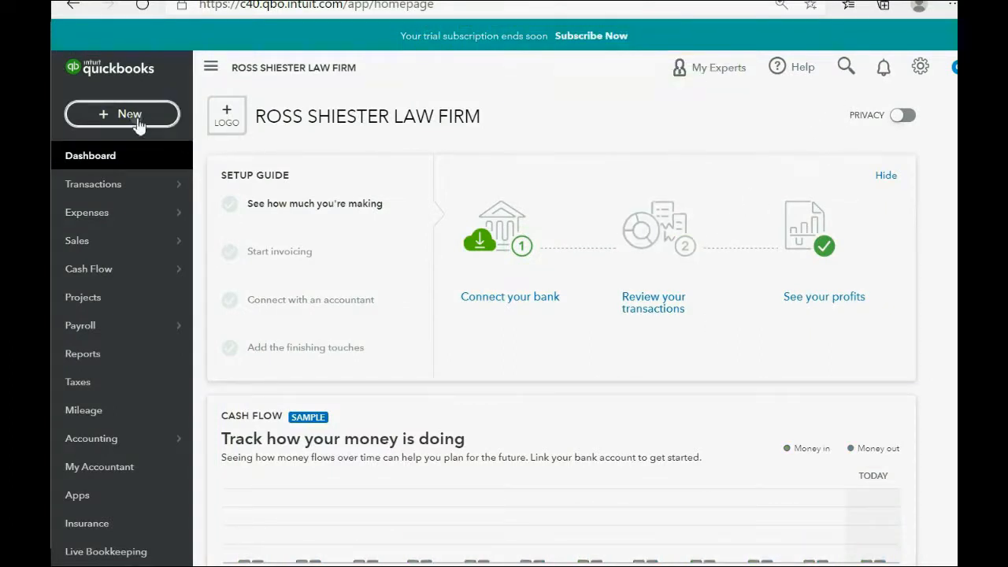
{"action": "left_click", "coordinate": [122, 114]}
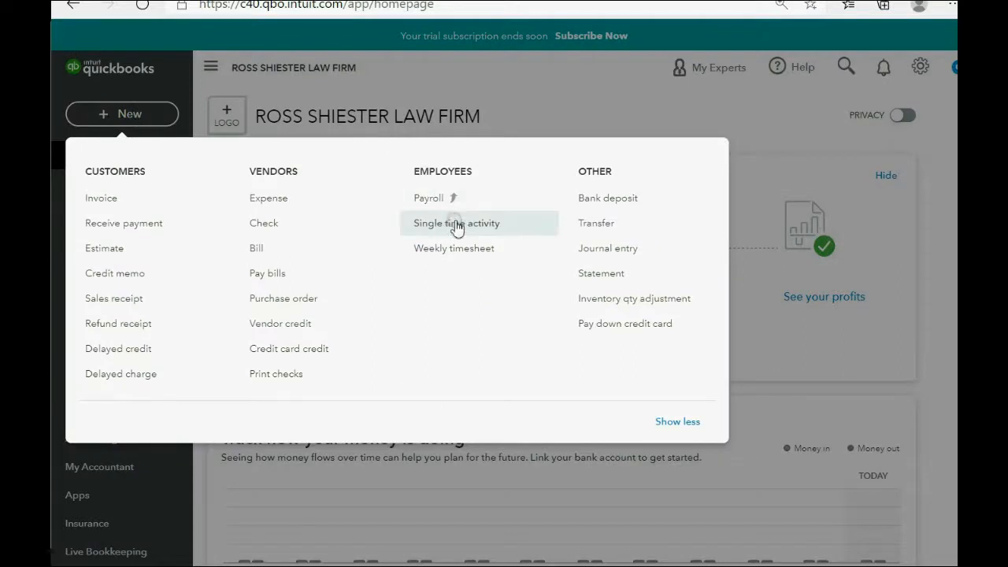
{"action": "left_click", "coordinate": [456, 223]}
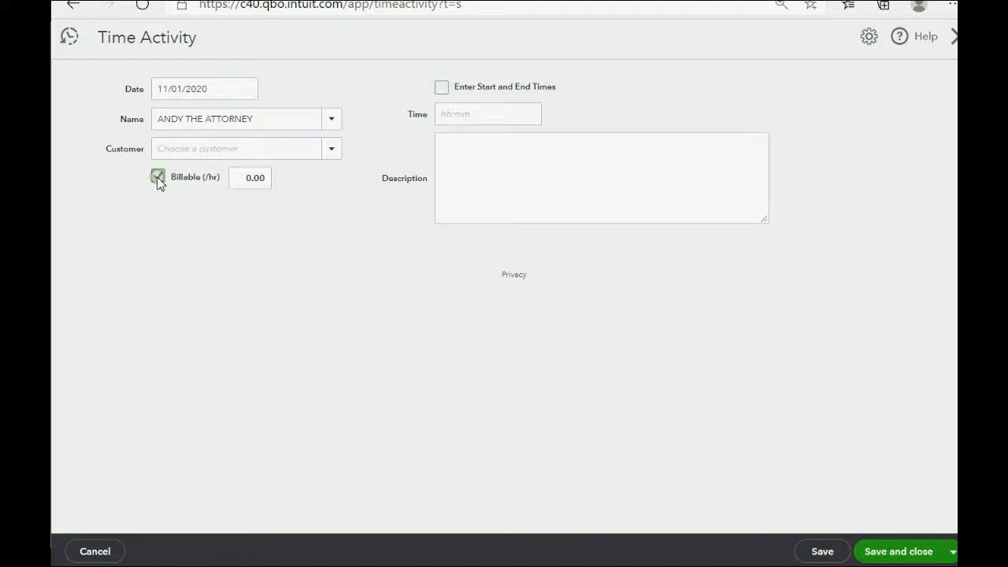
{"action": "left_click", "coordinate": [159, 176]}
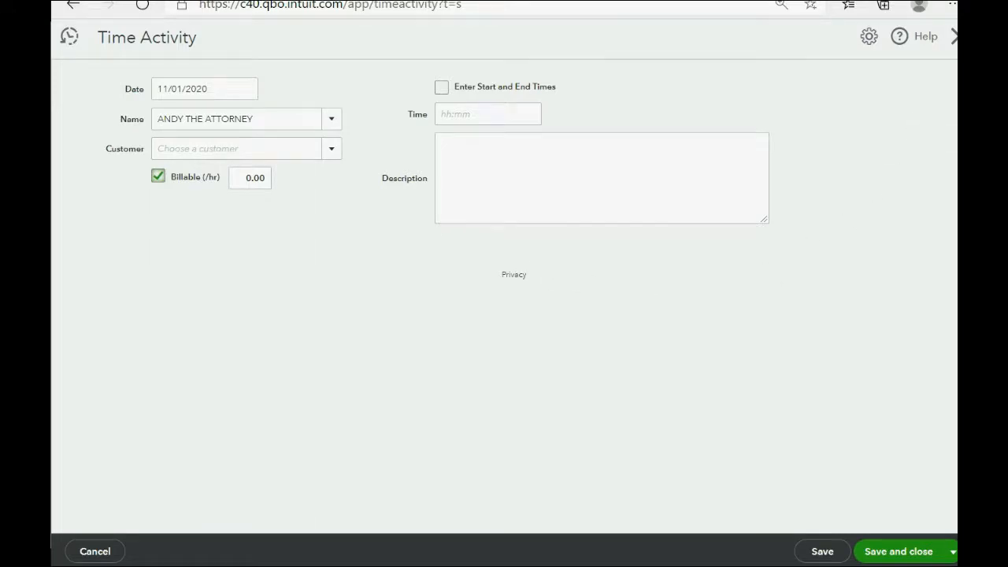
{"action": "left_click", "coordinate": [95, 550]}
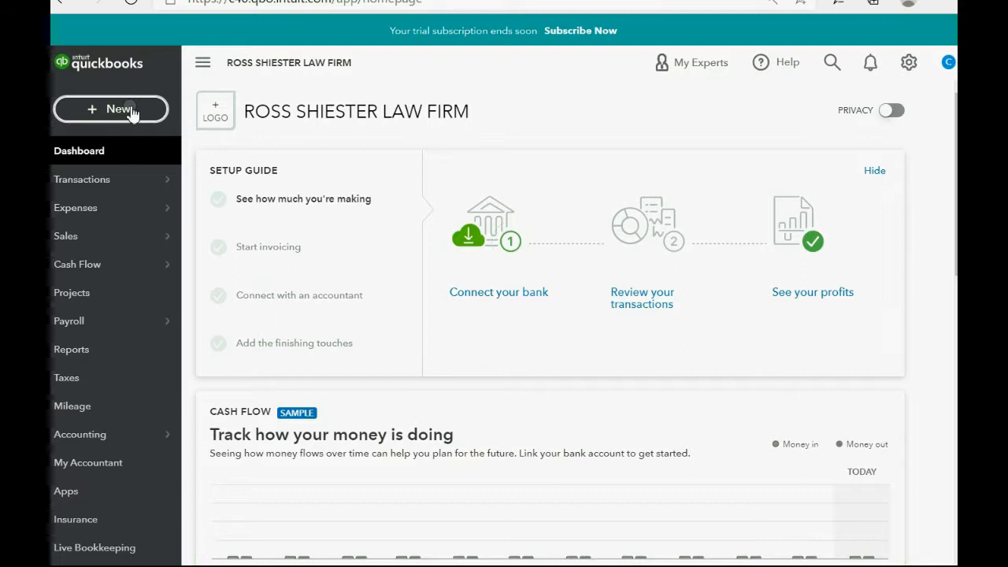
Start a new single time activity dated 06/25/2021
{"action": "left_click", "coordinate": [110, 109]}
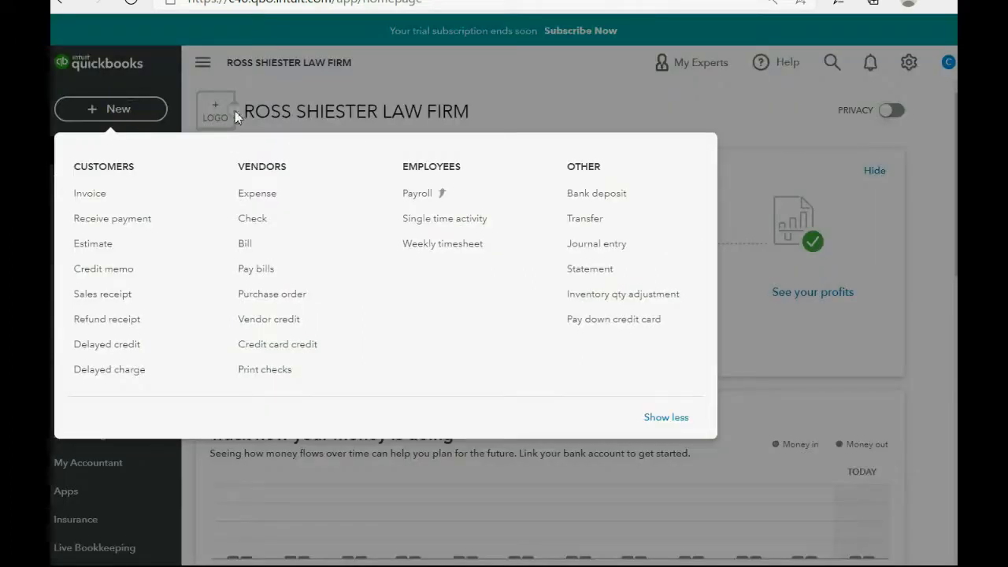
{"action": "left_click", "coordinate": [444, 218]}
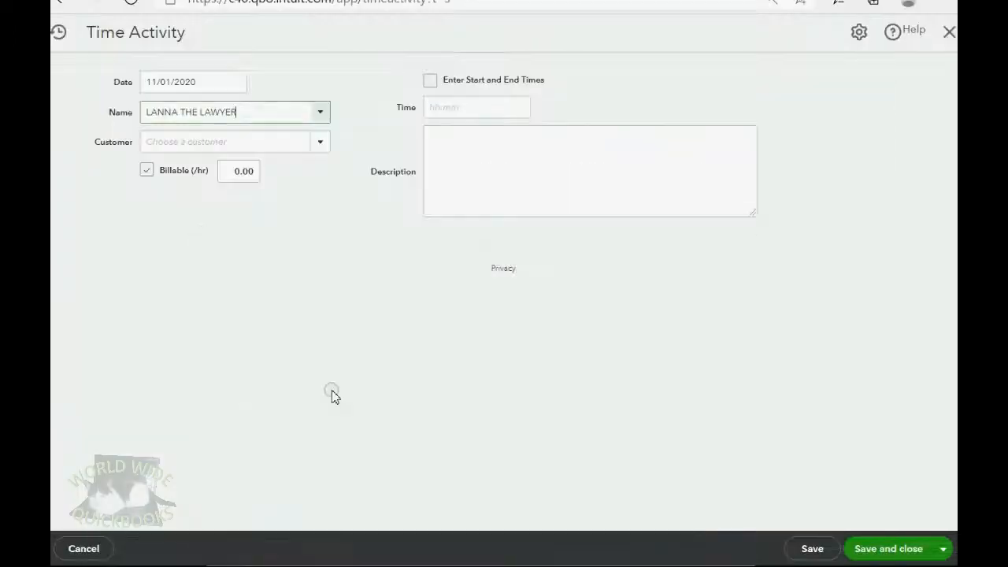
{"action": "left_click", "coordinate": [235, 82]}
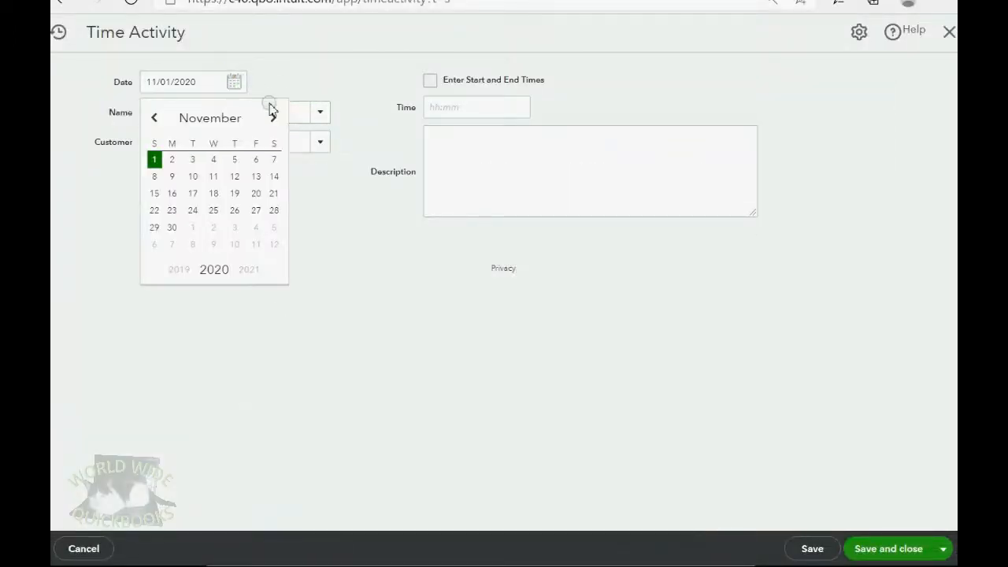
{"action": "left_click", "coordinate": [272, 118]}
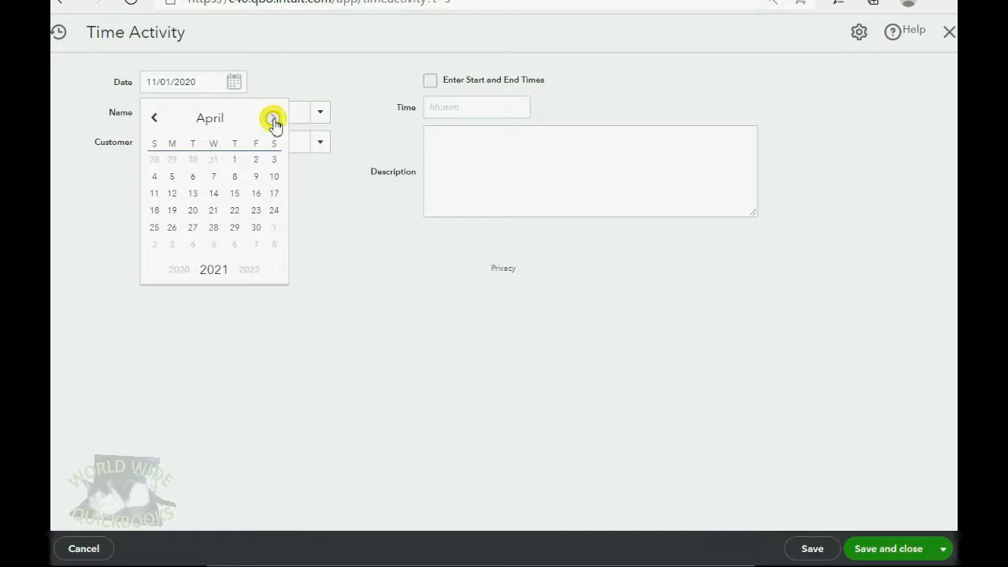
{"action": "left_click", "coordinate": [273, 118]}
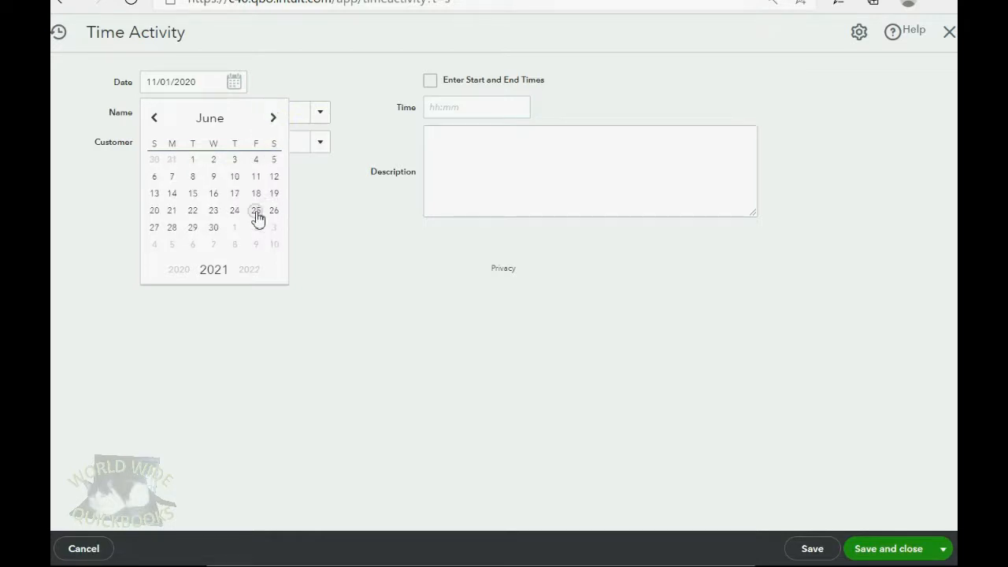
{"action": "left_click", "coordinate": [255, 210]}
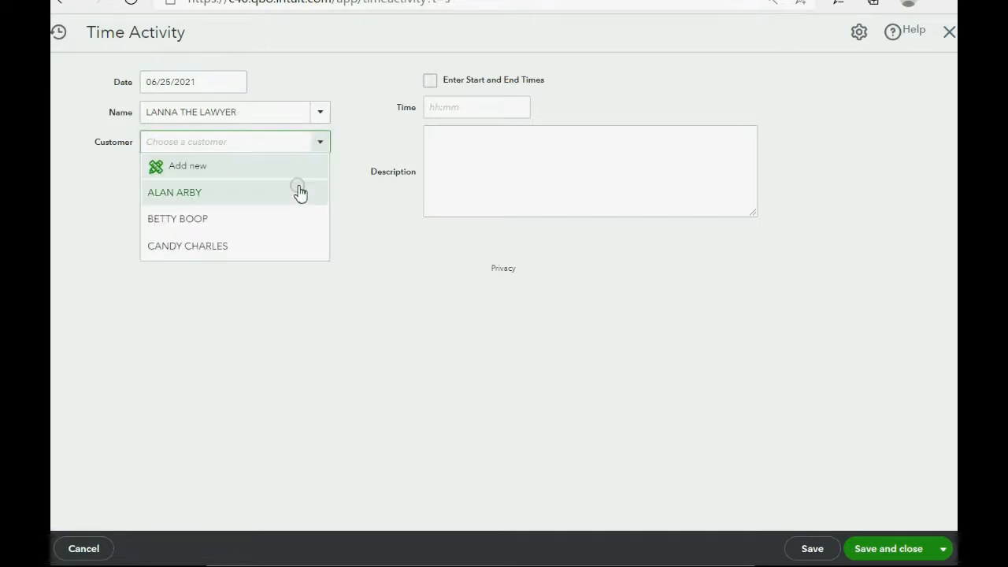
{"action": "left_click", "coordinate": [174, 192]}
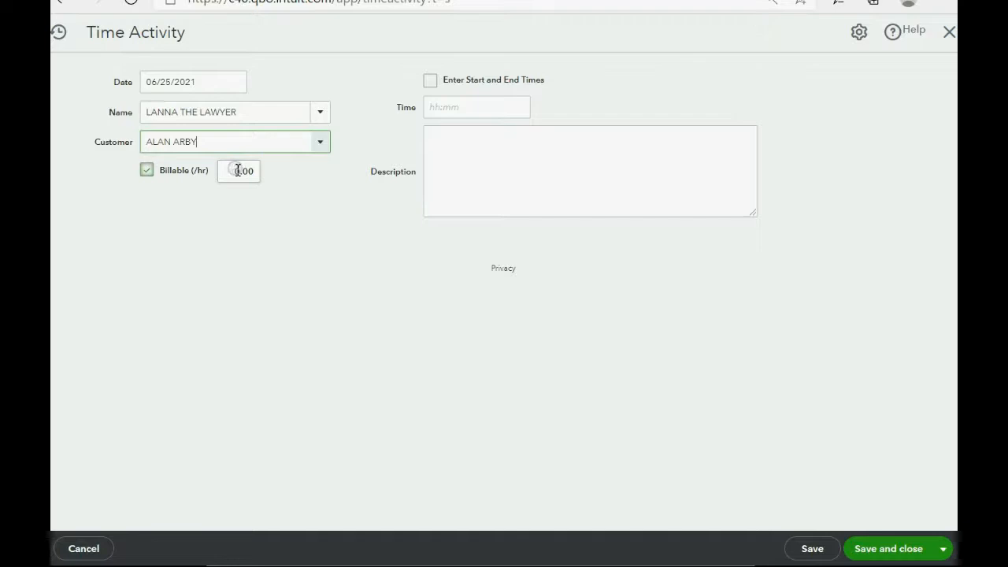
{"action": "left_click", "coordinate": [239, 171]}
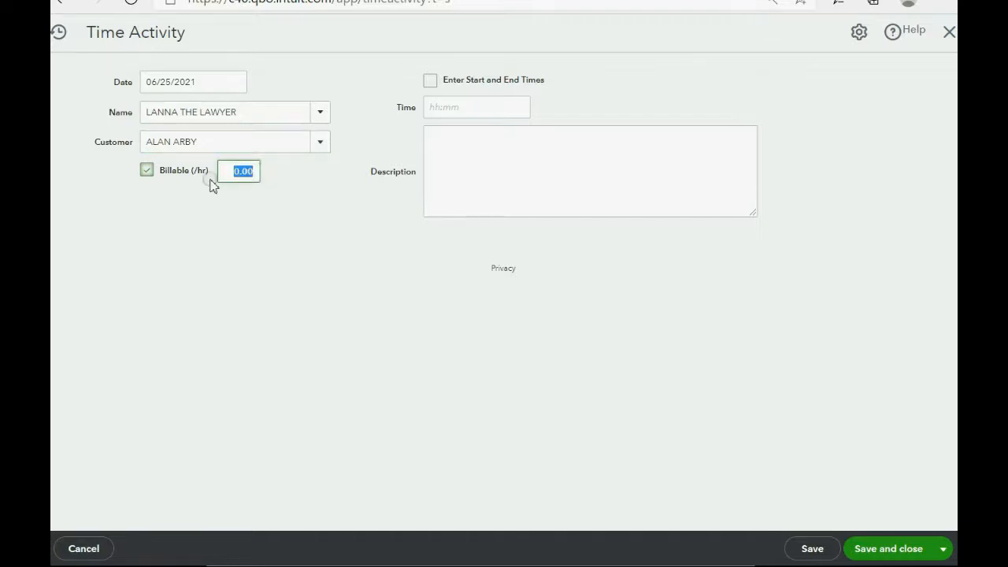
{"action": "left_click", "coordinate": [147, 170]}
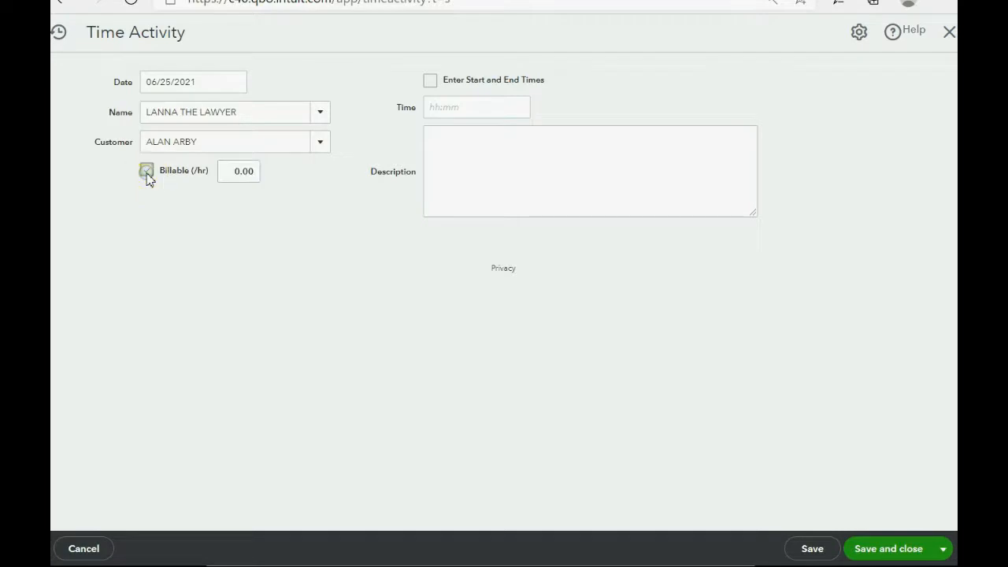
{"action": "left_click", "coordinate": [146, 170]}
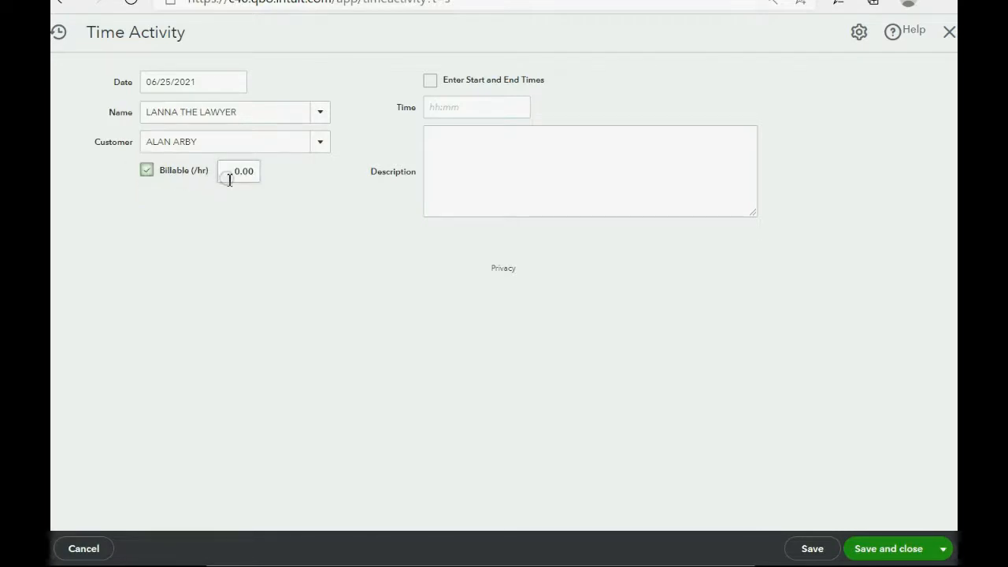
{"action": "left_click", "coordinate": [240, 171]}
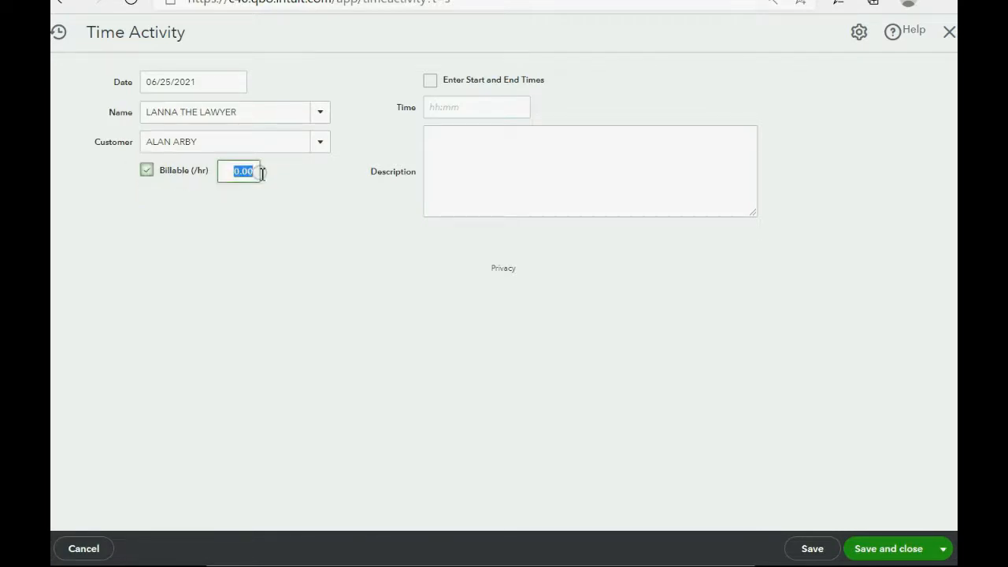
{"action": "type", "text": "15"}
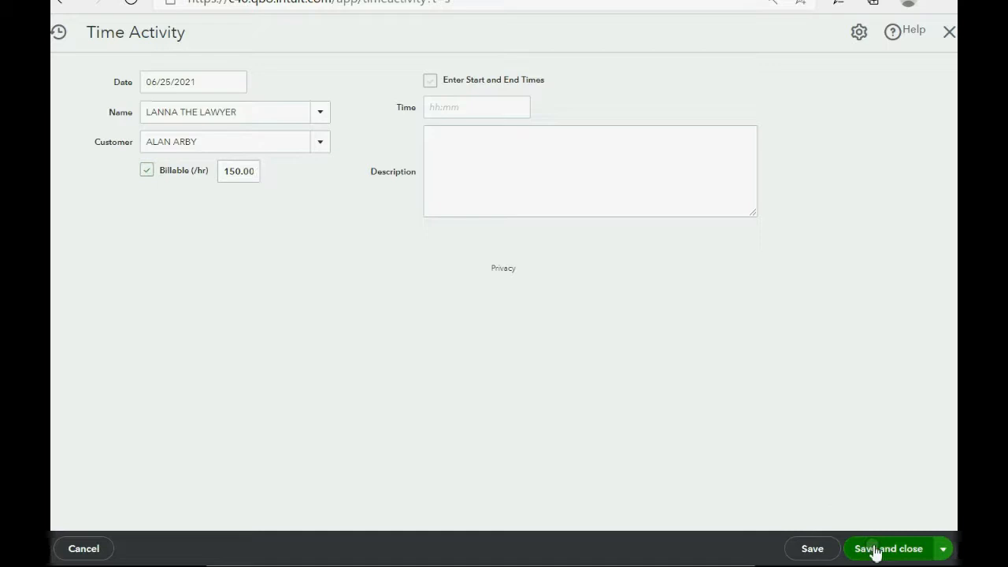
{"action": "left_click", "coordinate": [889, 548]}
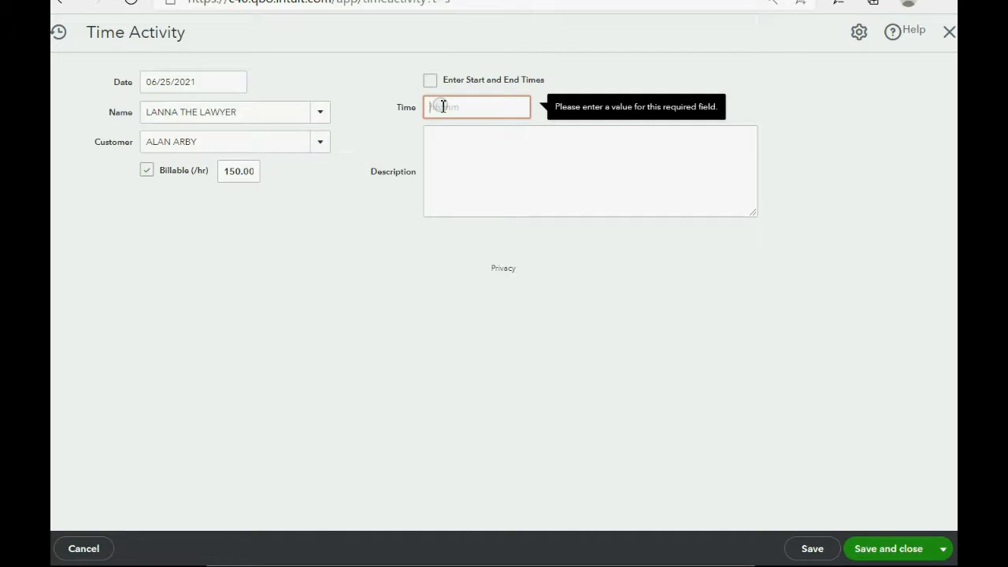
{"action": "type", "text": "12:00"}
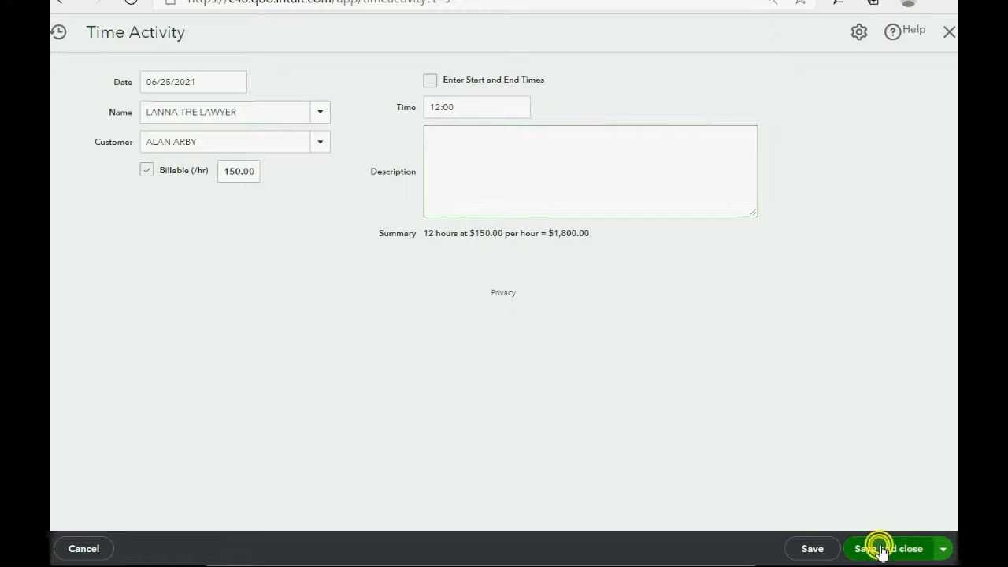
{"action": "left_click", "coordinate": [888, 548]}
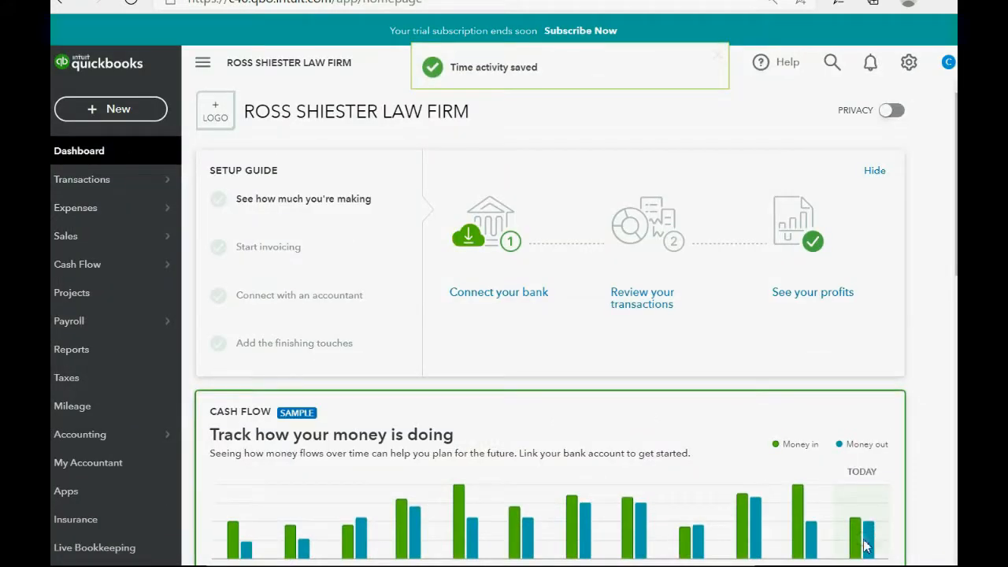
{"action": "left_click", "coordinate": [71, 349]}
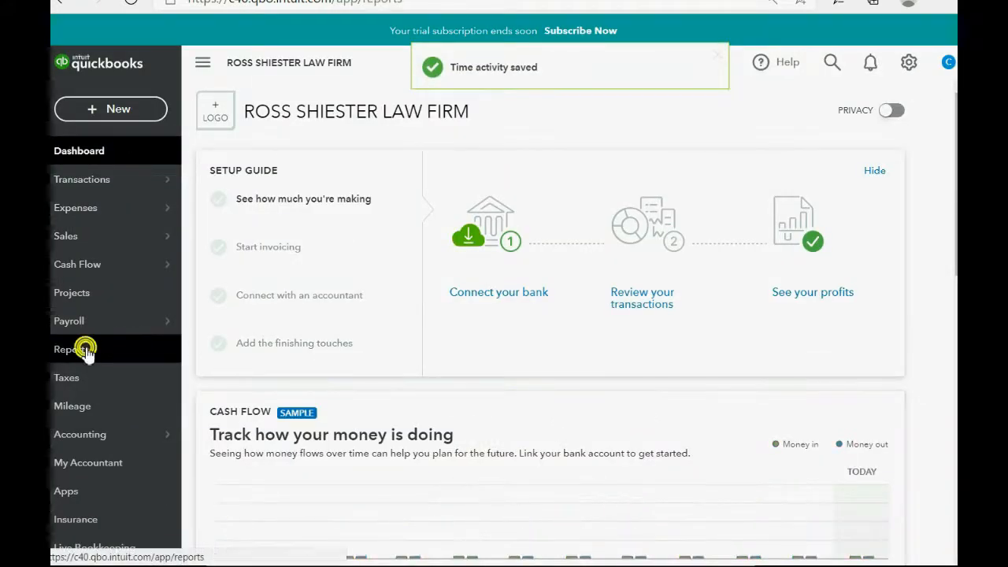
{"action": "left_click", "coordinate": [72, 349]}
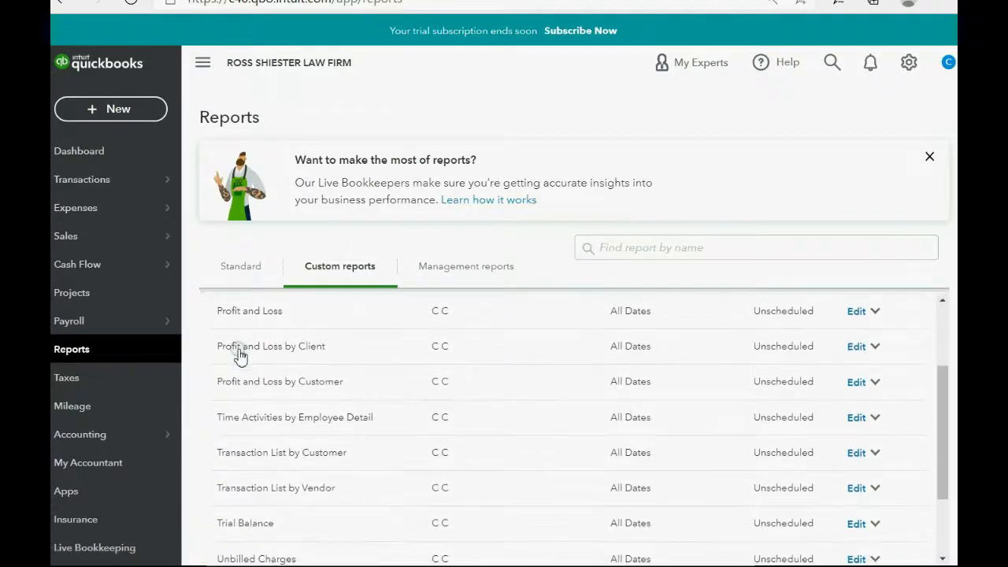
{"action": "scroll", "scroll_direction": "down", "scroll_amount": 3}
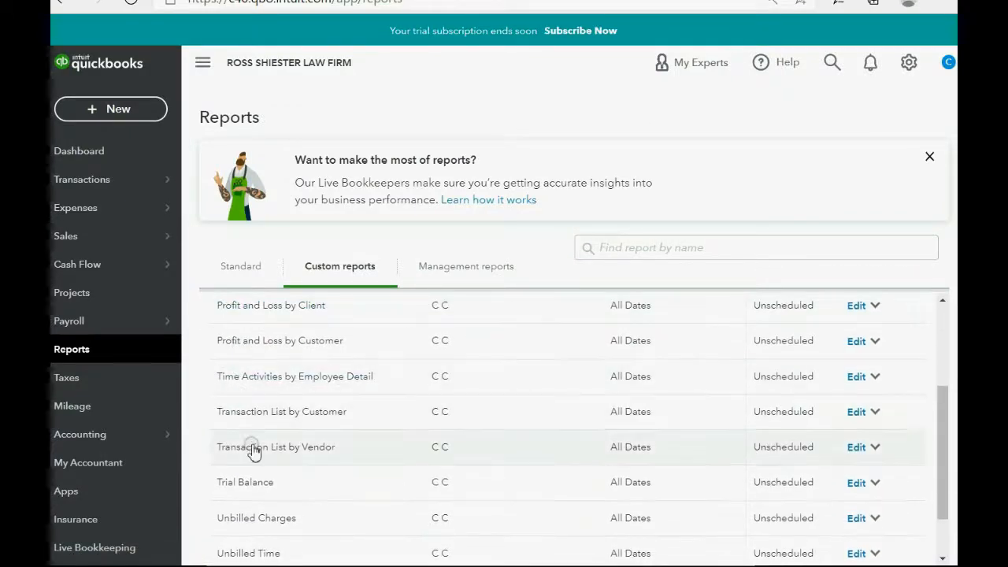
{"action": "left_click", "coordinate": [276, 447]}
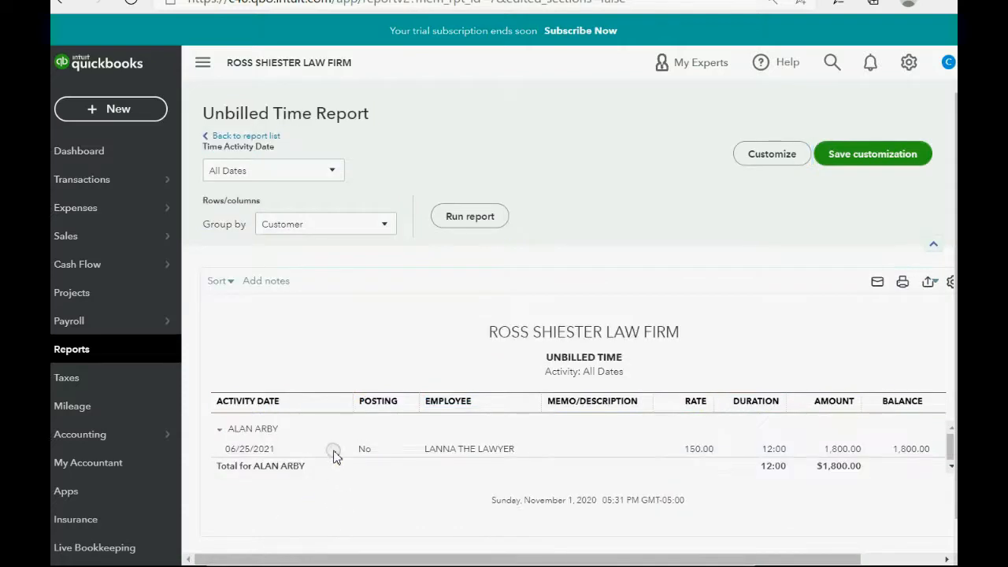
{"action": "mouse_move", "coordinate": [518, 455]}
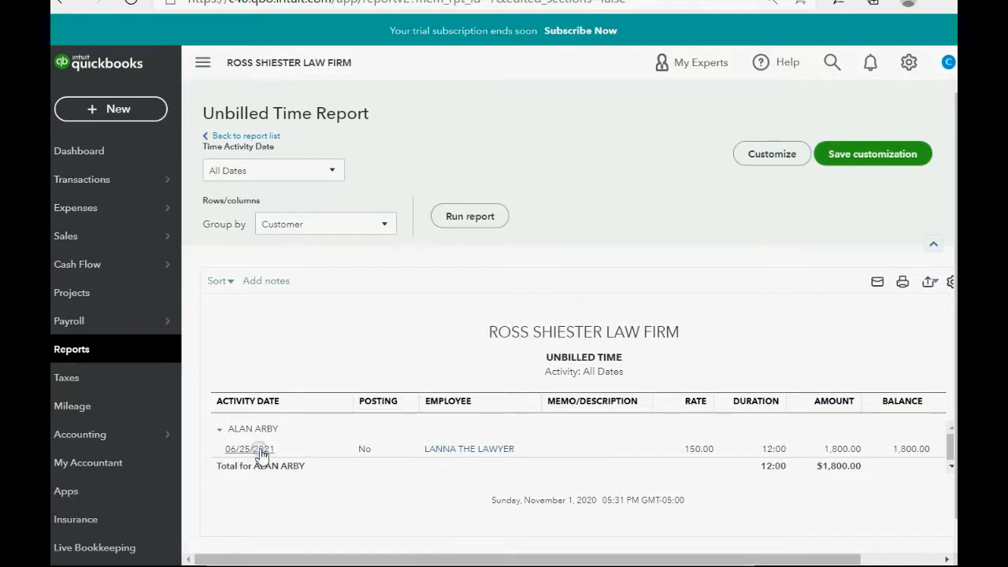
{"action": "mouse_move", "coordinate": [468, 448]}
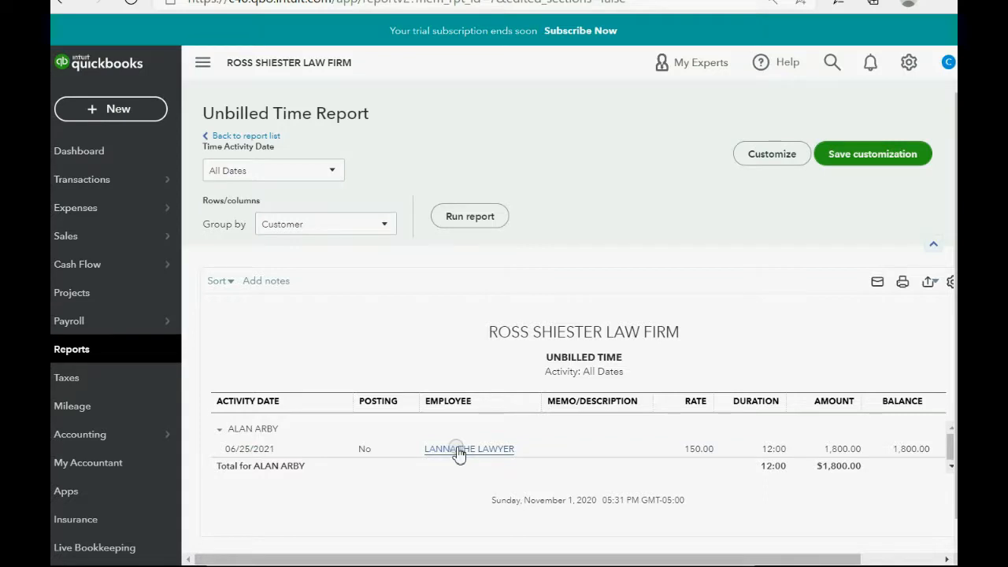
{"action": "left_click", "coordinate": [468, 448]}
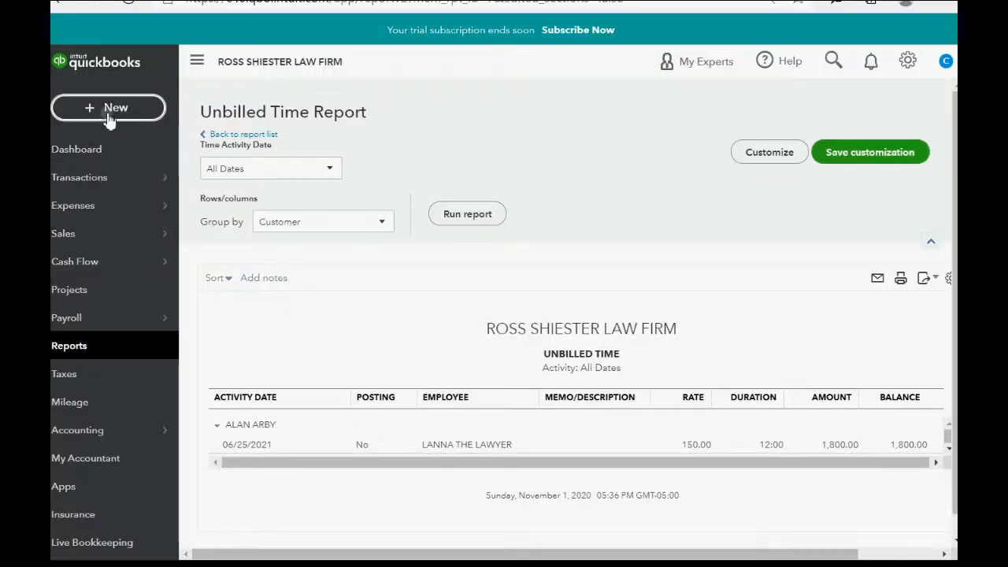
Start a new invoice dated 06/28/2021
{"action": "left_click", "coordinate": [108, 107]}
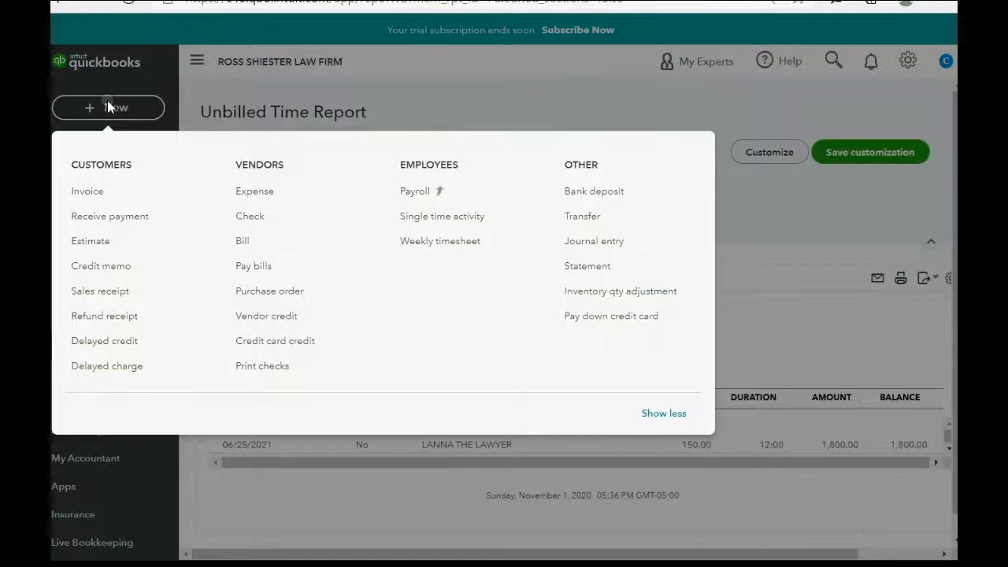
{"action": "left_click", "coordinate": [87, 191]}
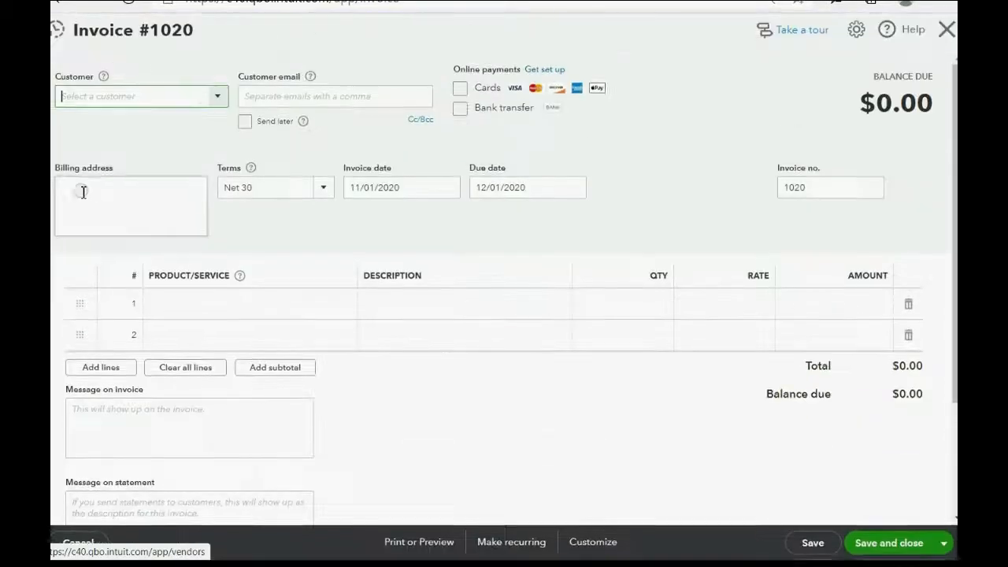
{"action": "left_click", "coordinate": [447, 188]}
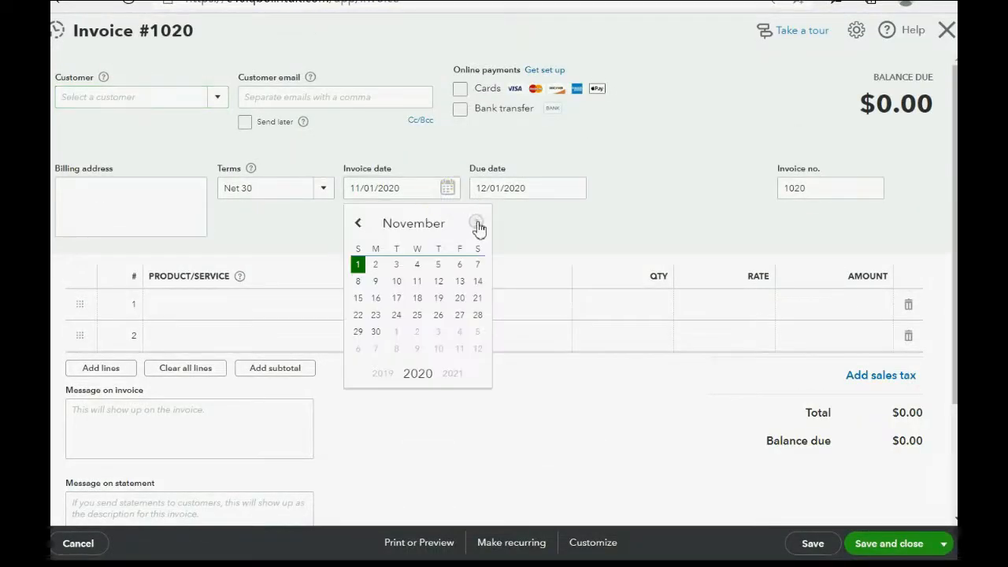
{"action": "left_click", "coordinate": [478, 223]}
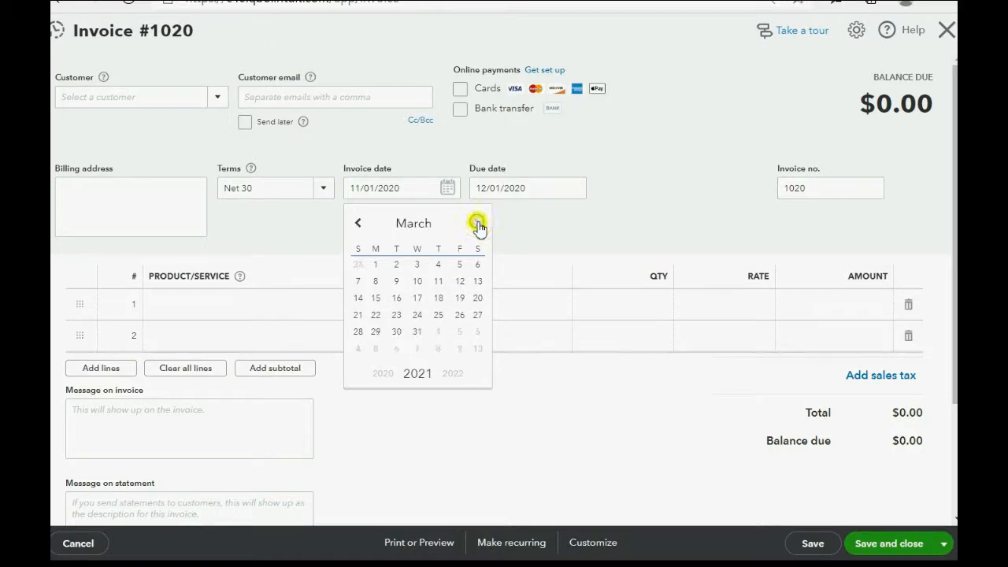
{"action": "left_click", "coordinate": [477, 222]}
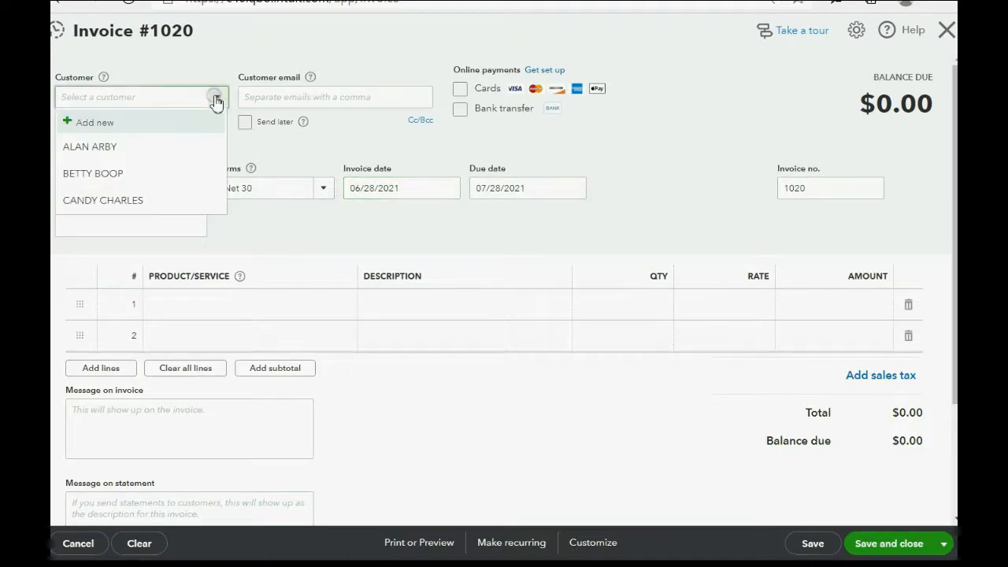
{"action": "left_click", "coordinate": [90, 147]}
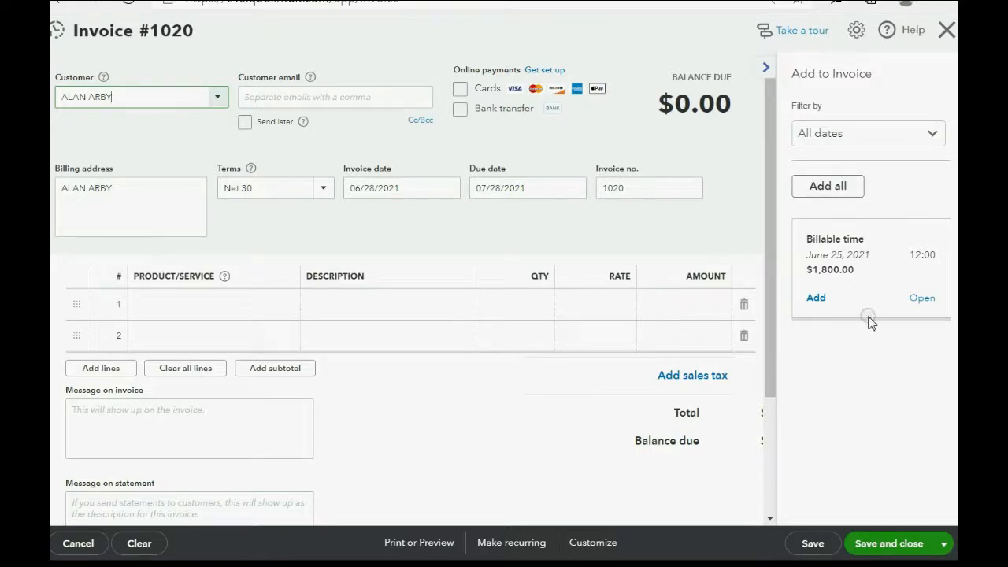
{"action": "mouse_move", "coordinate": [866, 240]}
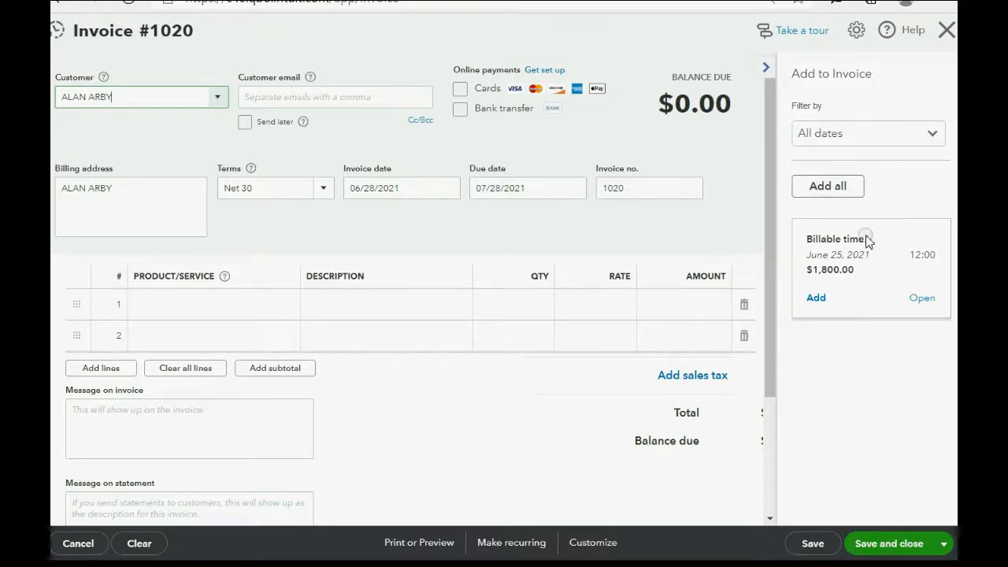
{"action": "mouse_move", "coordinate": [870, 307]}
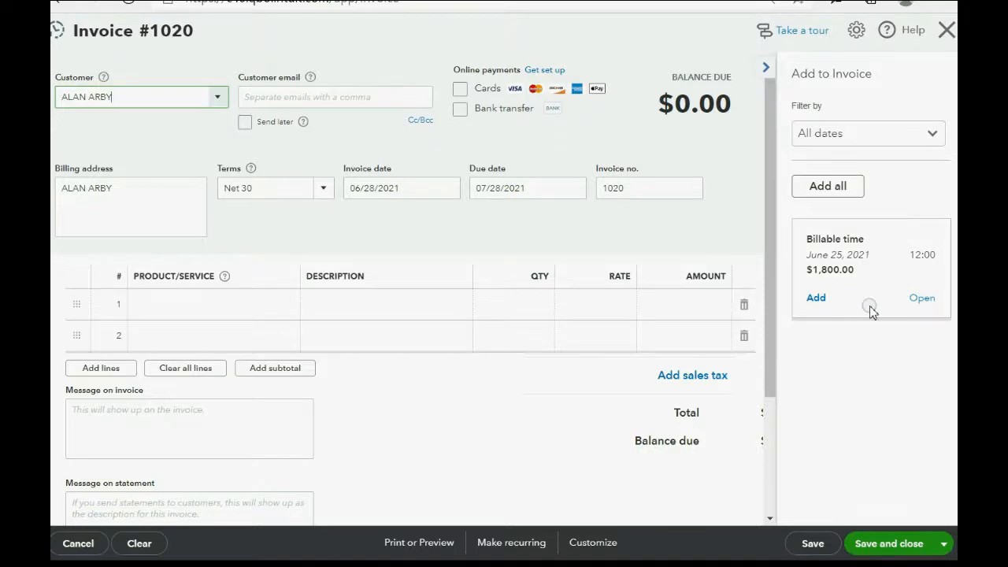
{"action": "mouse_move", "coordinate": [839, 286]}
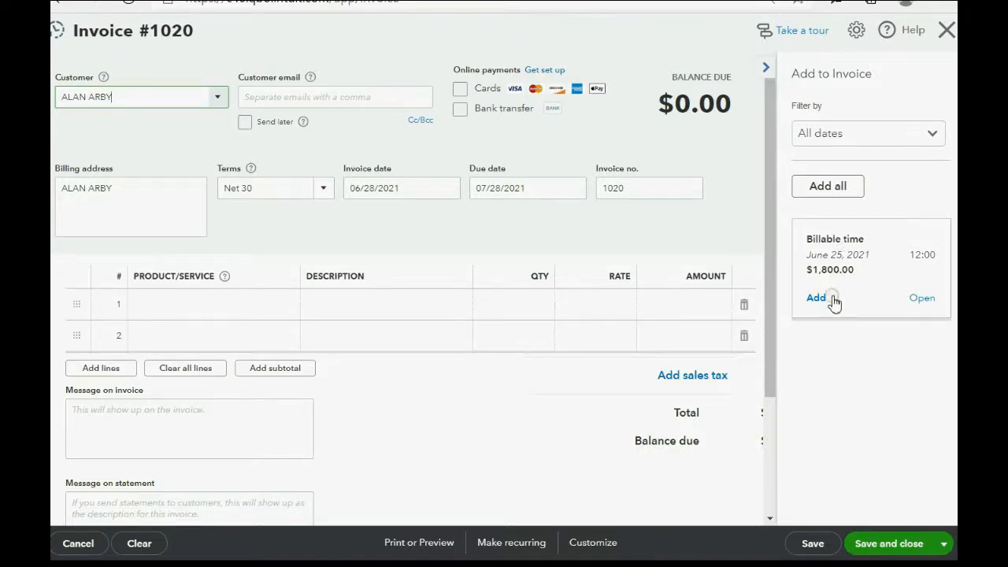
{"action": "left_click", "coordinate": [816, 298]}
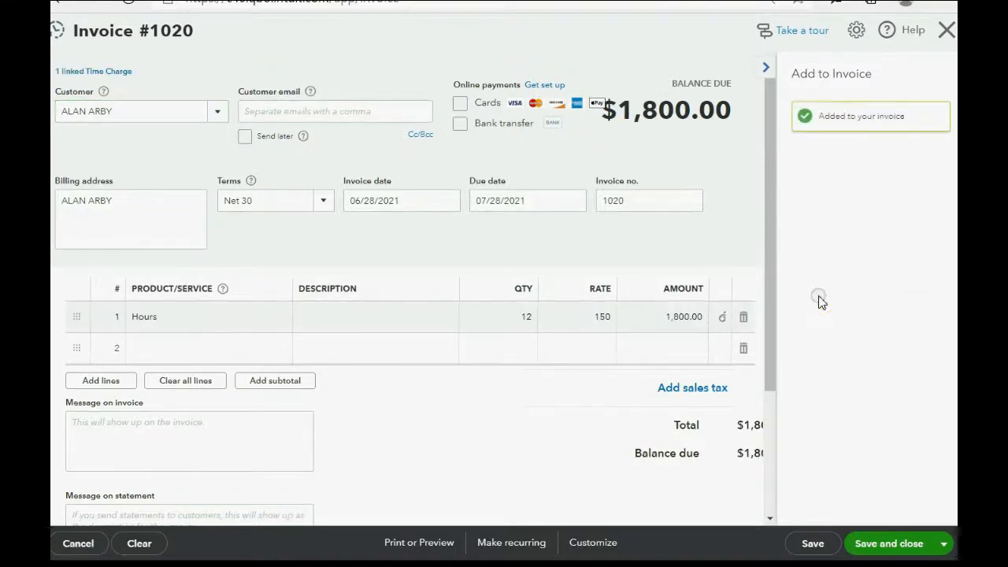
{"action": "left_click", "coordinate": [765, 67]}
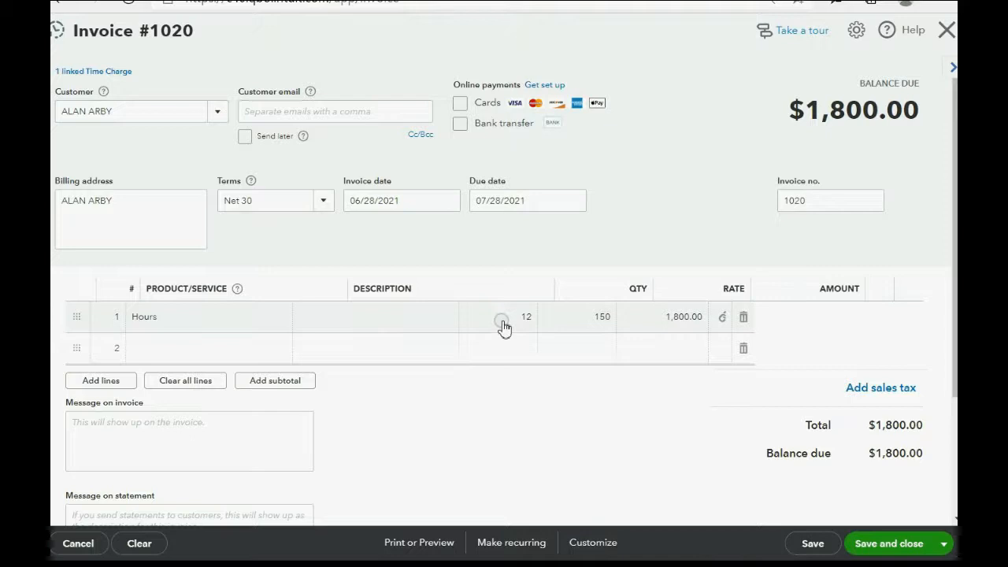
{"action": "mouse_move", "coordinate": [577, 327]}
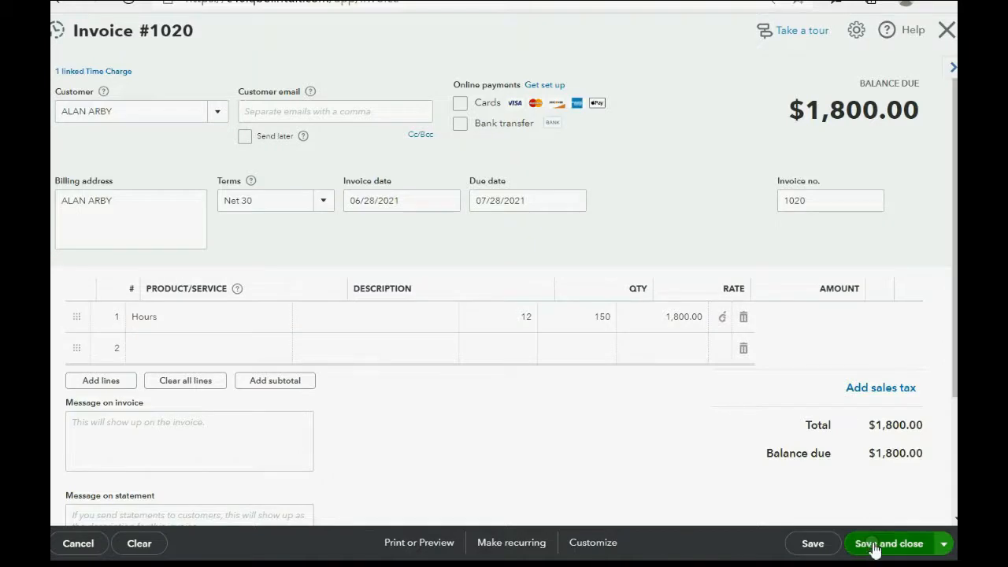
{"action": "left_click", "coordinate": [889, 543]}
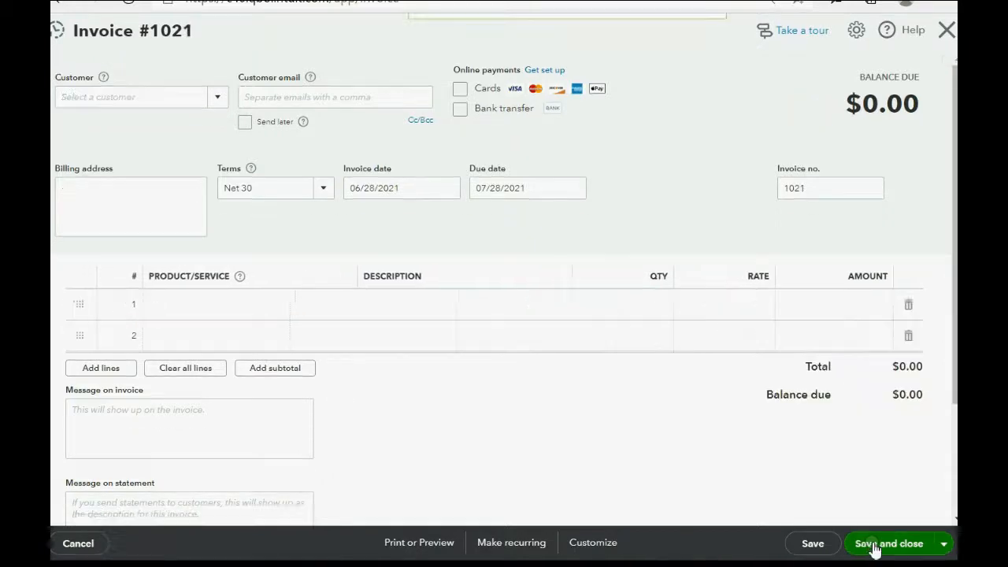
Close the blank invoice to confirm Unbilled Time is empty, then return to Reports
{"action": "left_click", "coordinate": [888, 543]}
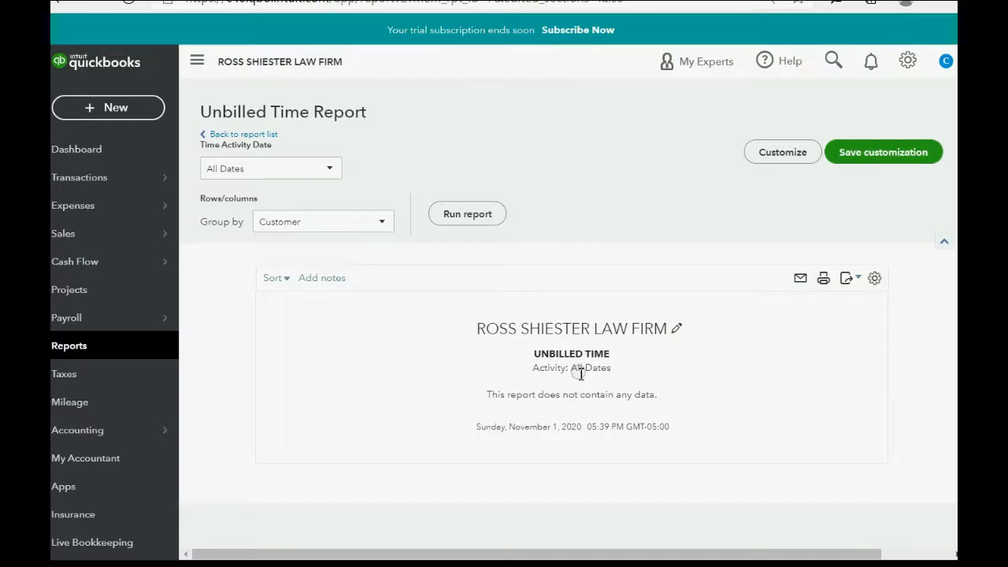
{"action": "left_click", "coordinate": [70, 345]}
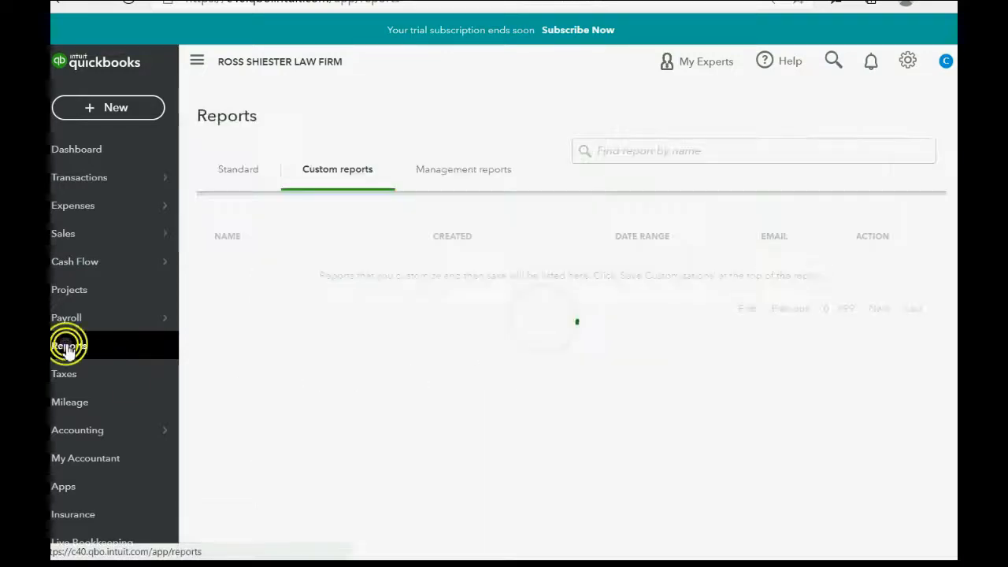
{"action": "left_click", "coordinate": [69, 345]}
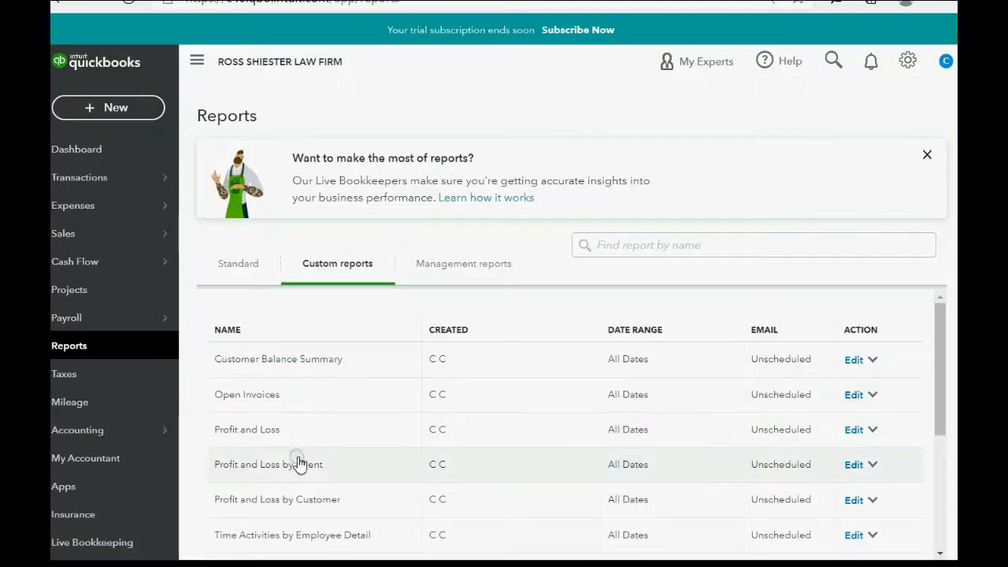
{"action": "left_click", "coordinate": [268, 464]}
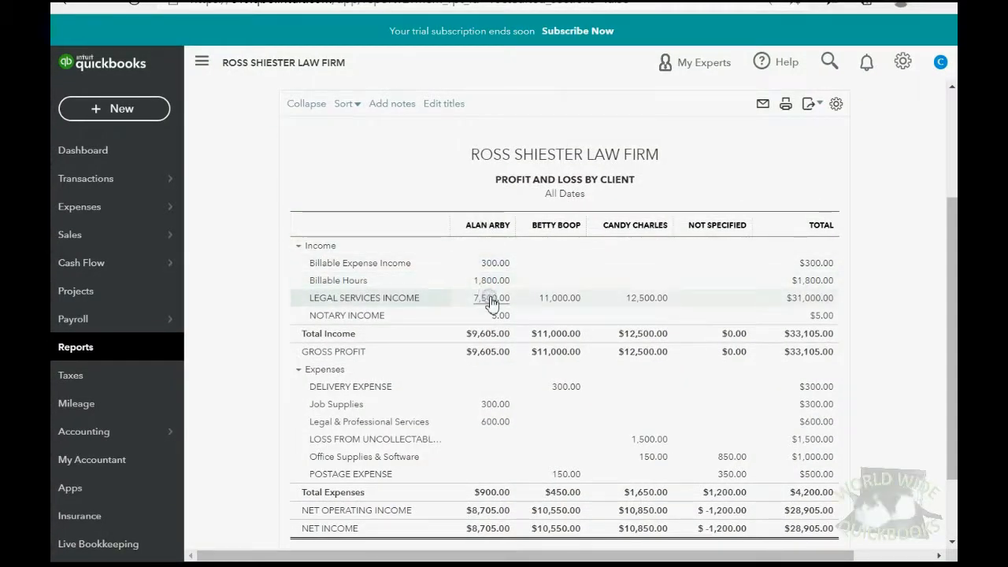
{"action": "mouse_move", "coordinate": [363, 281]}
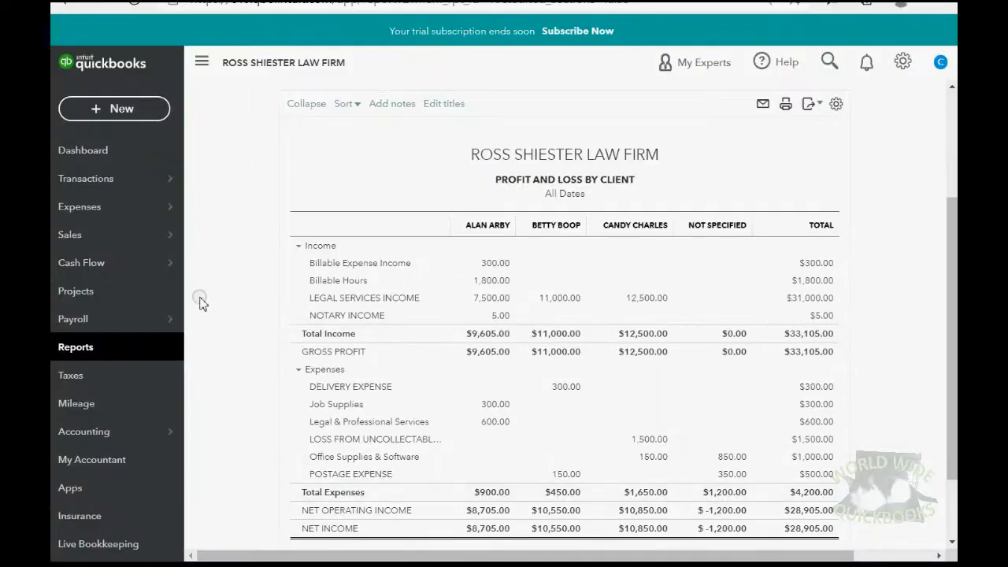
{"action": "left_click", "coordinate": [114, 108]}
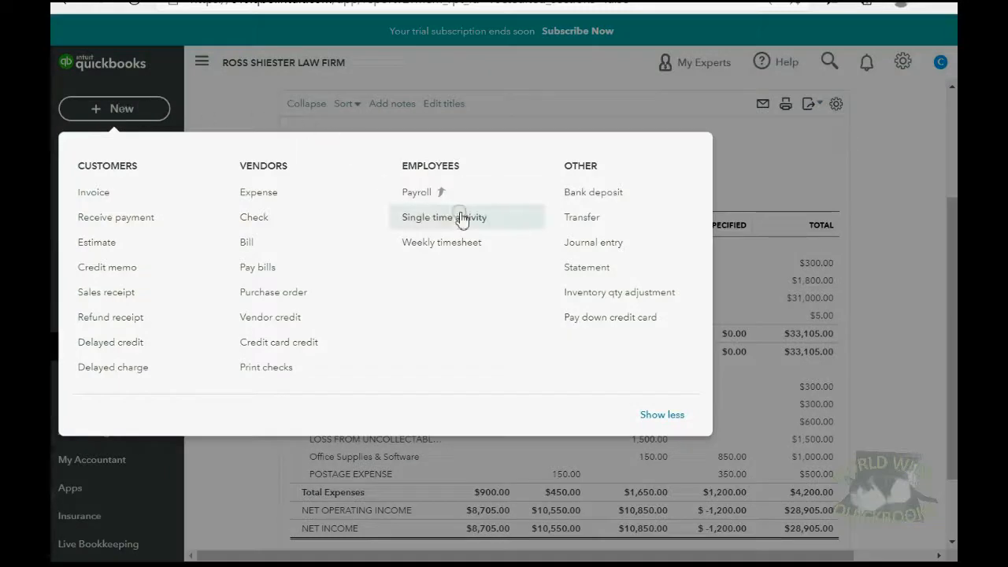
Start a single time activity dated June 30, 2021 for Betty Boop
{"action": "left_click", "coordinate": [443, 216]}
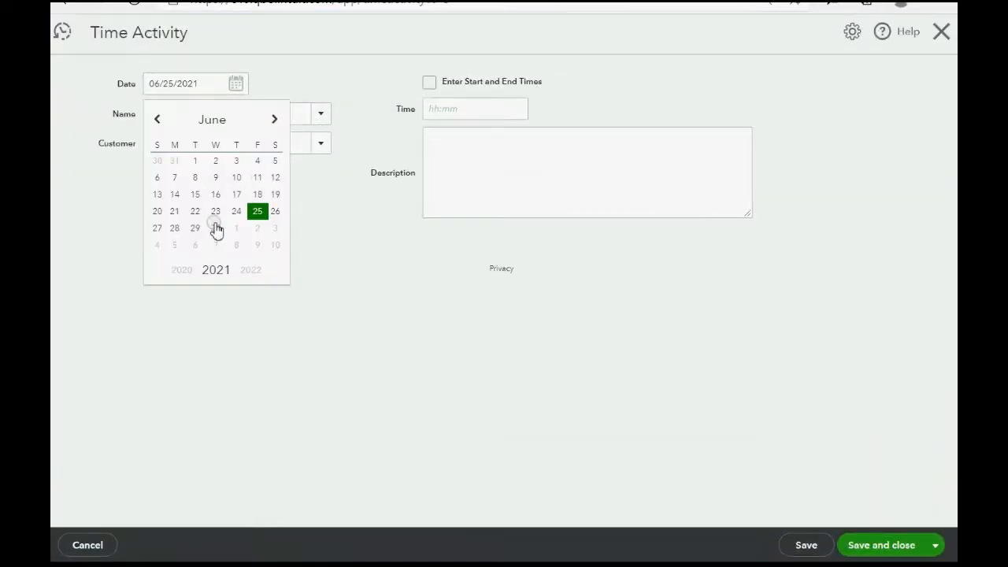
{"action": "left_click", "coordinate": [320, 113]}
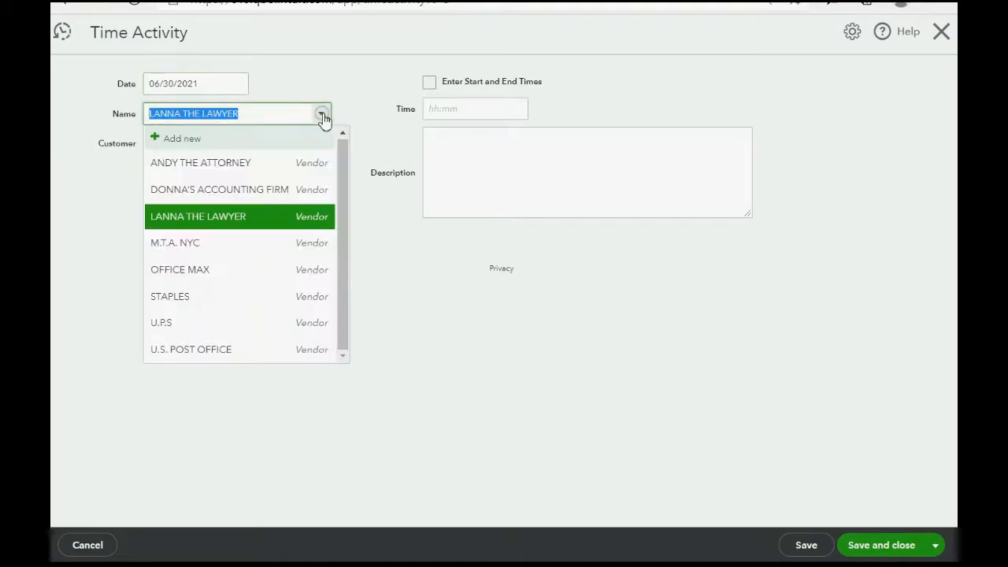
{"action": "left_click", "coordinate": [200, 163]}
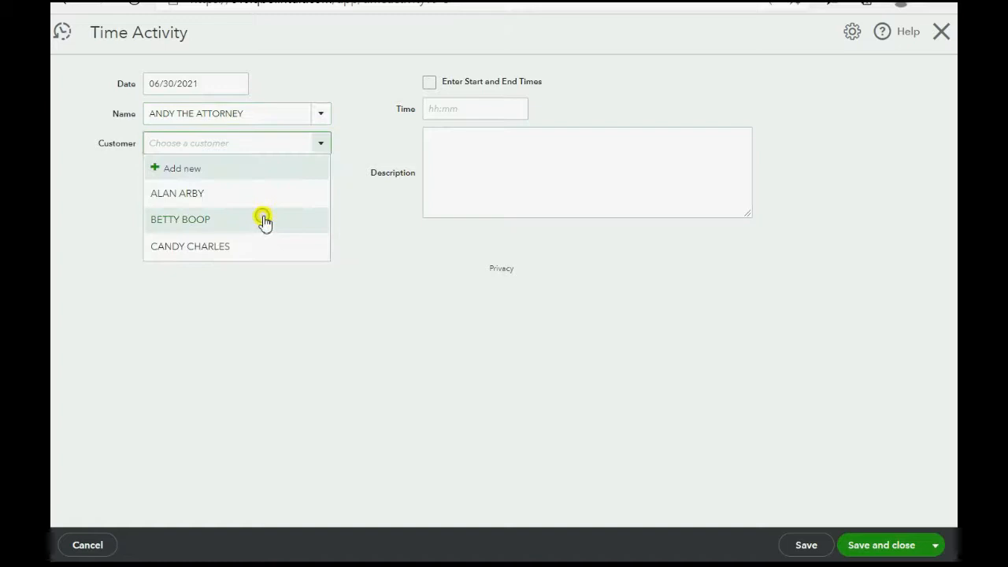
{"action": "left_click", "coordinate": [180, 219]}
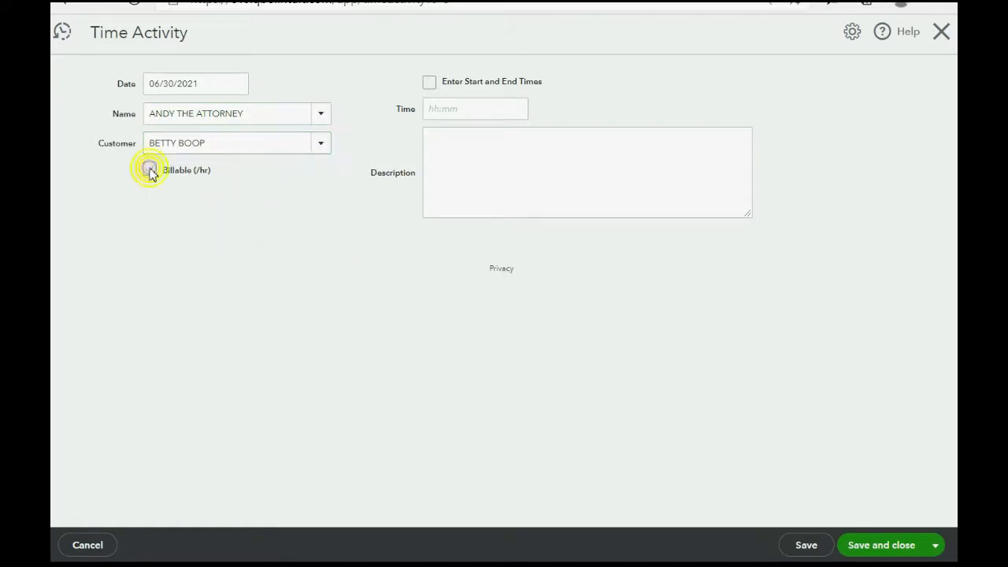
Make it billable at 135 per hour for 8:00 hours and save
{"action": "left_click", "coordinate": [150, 169]}
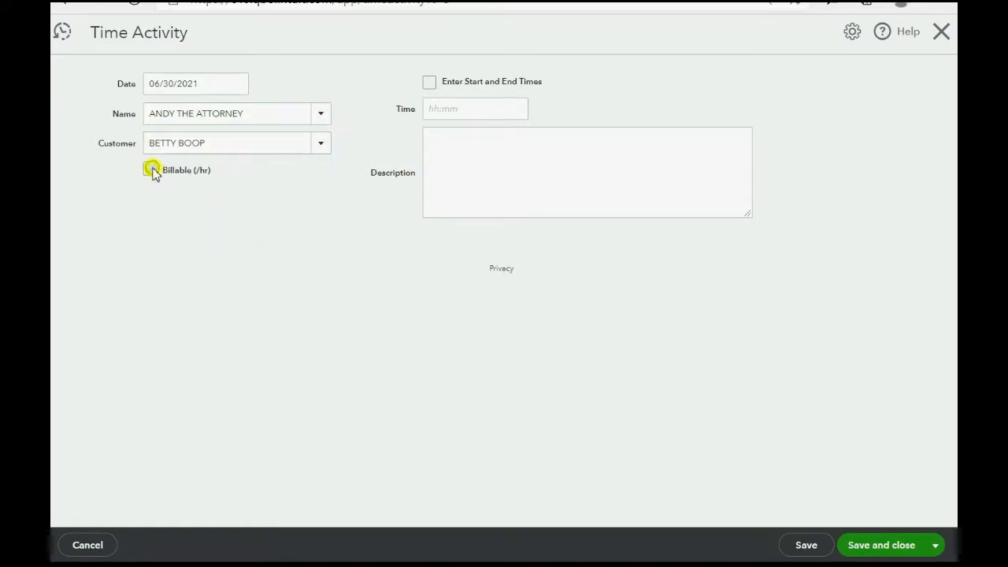
{"action": "left_click", "coordinate": [149, 170]}
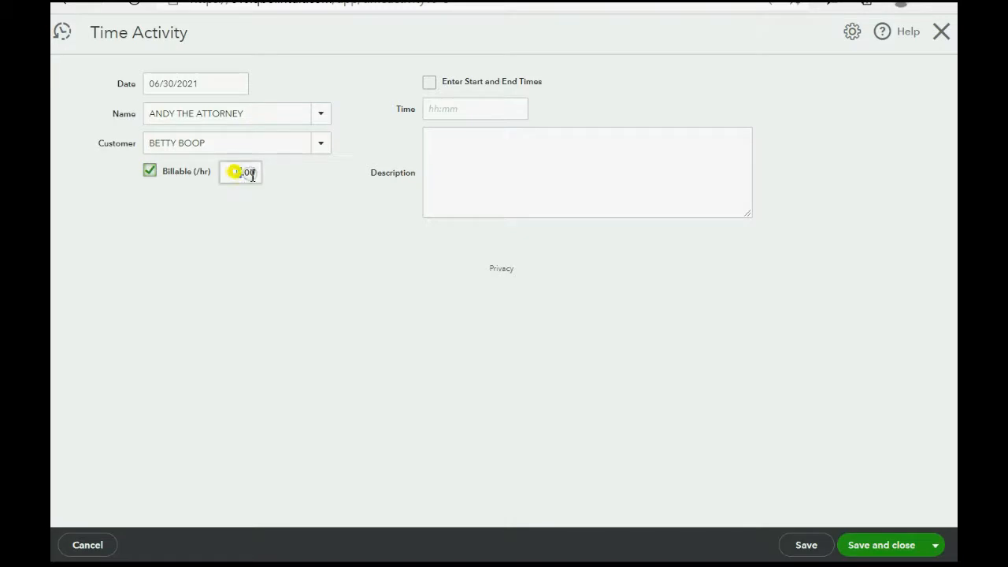
{"action": "left_click", "coordinate": [240, 172]}
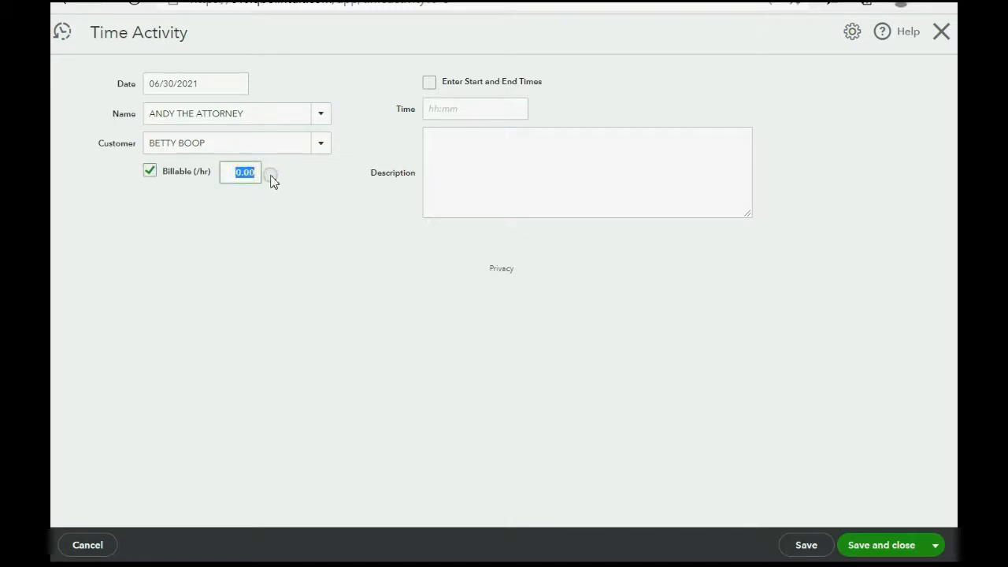
{"action": "type", "text": "135"}
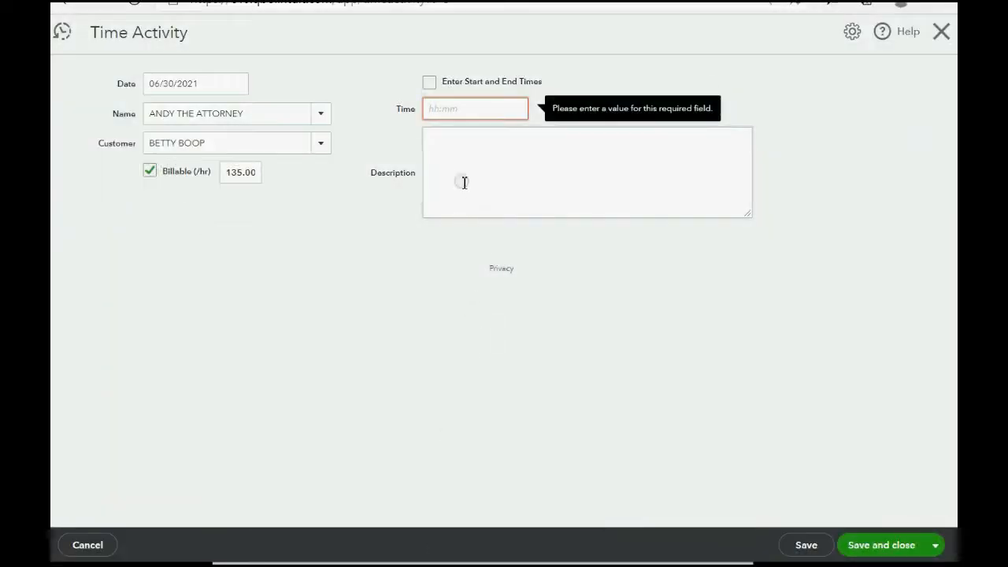
{"action": "type", "text": "8"}
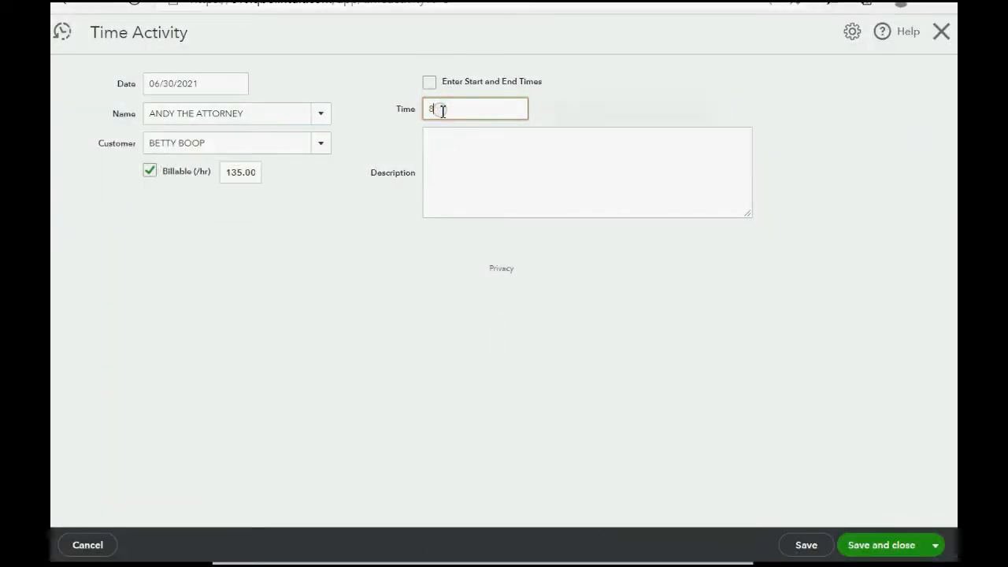
{"action": "type", "text": ":00"}
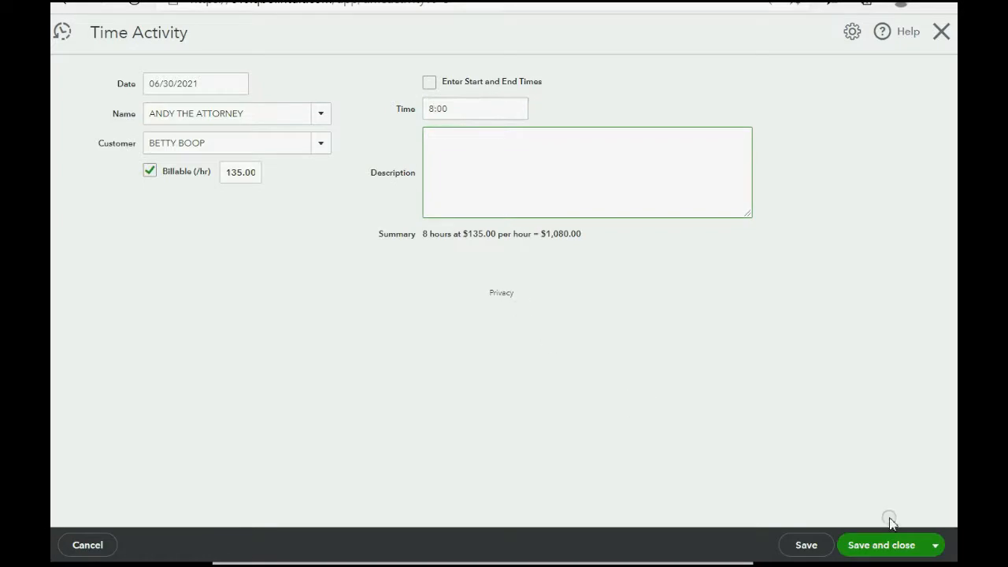
{"action": "left_click", "coordinate": [881, 544]}
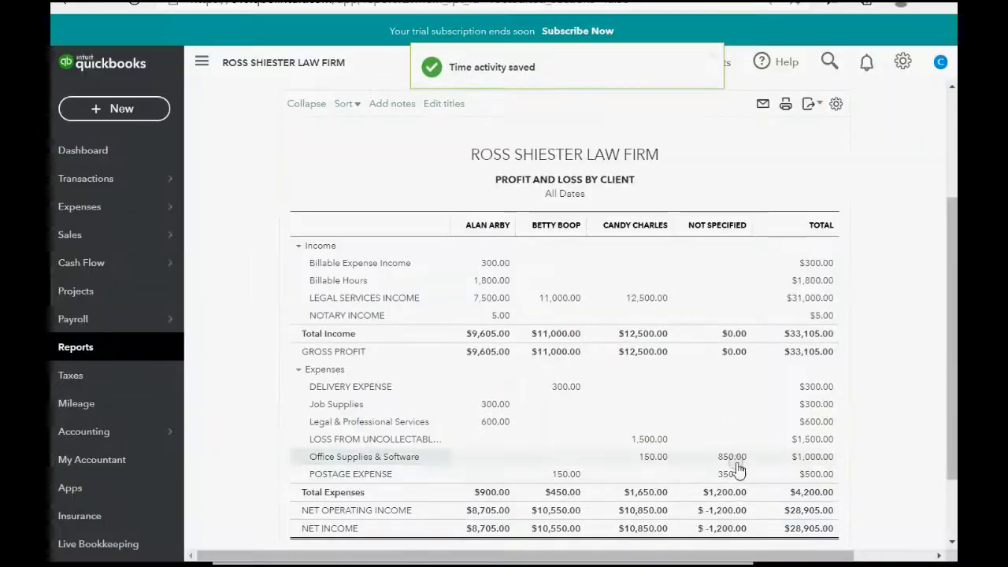
Open the Unbilled Time report showing Betty Boop's 8 hours at 135.00 for 1,080.00
{"action": "left_click", "coordinate": [76, 347]}
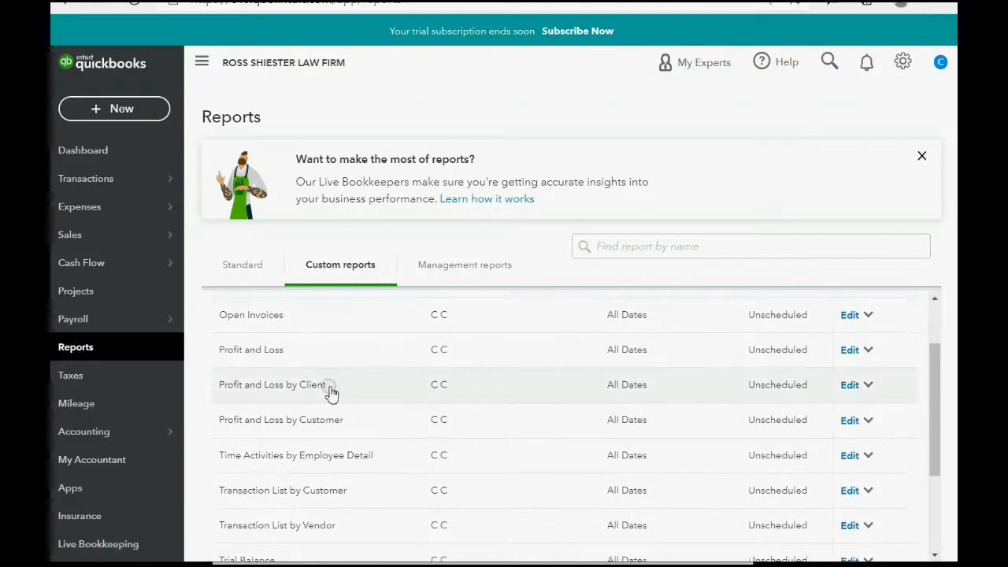
{"action": "scroll", "scroll_direction": "down", "scroll_amount": 3}
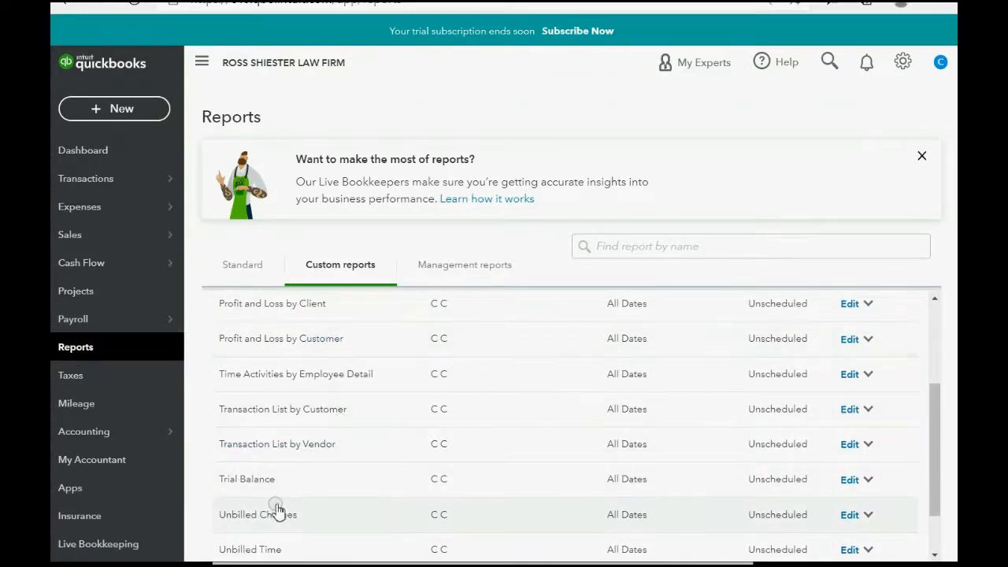
{"action": "left_click", "coordinate": [250, 549]}
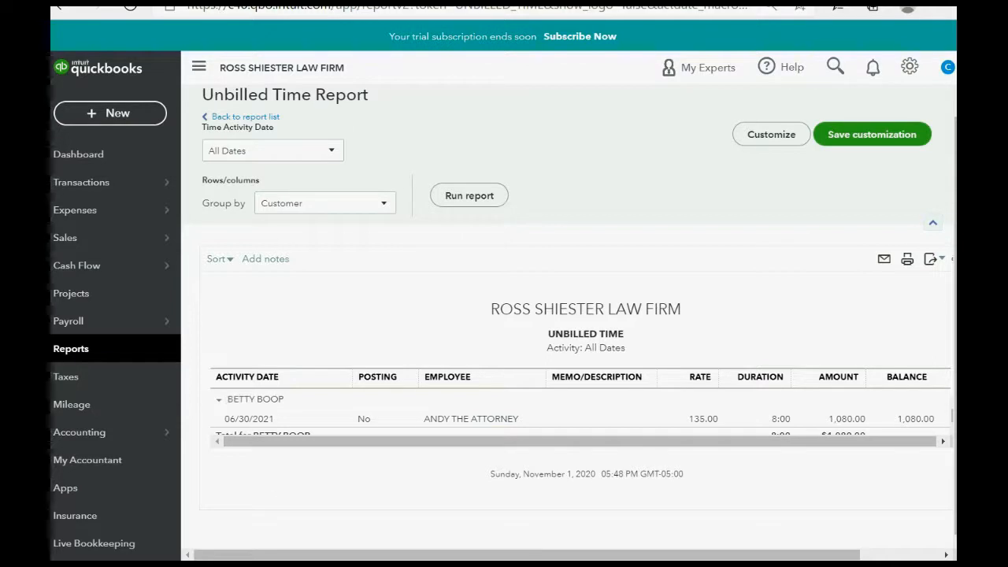
{"action": "mouse_move", "coordinate": [111, 112]}
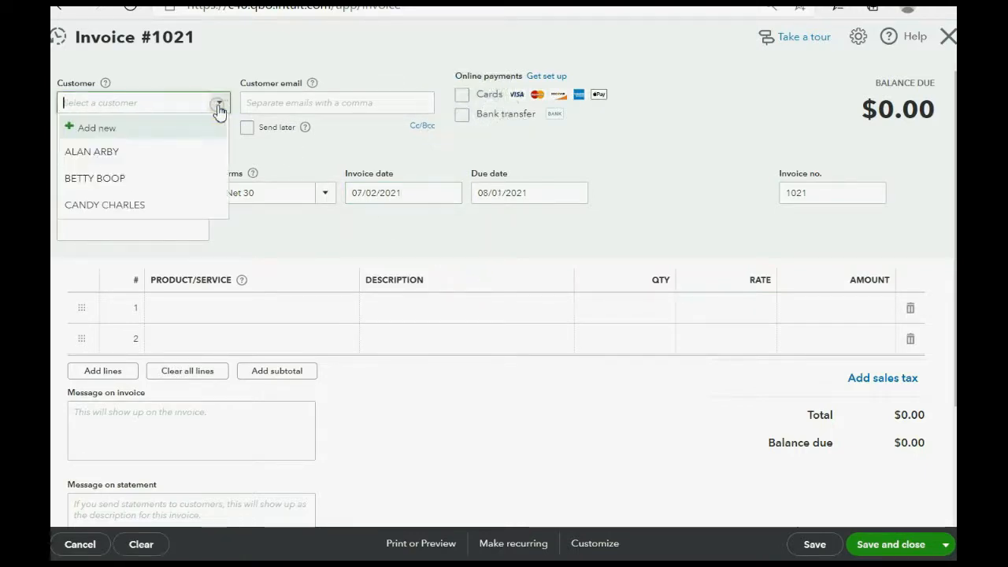
Add Betty Boop's 8 billable hours to invoice 1021 and save it
{"action": "left_click", "coordinate": [95, 178]}
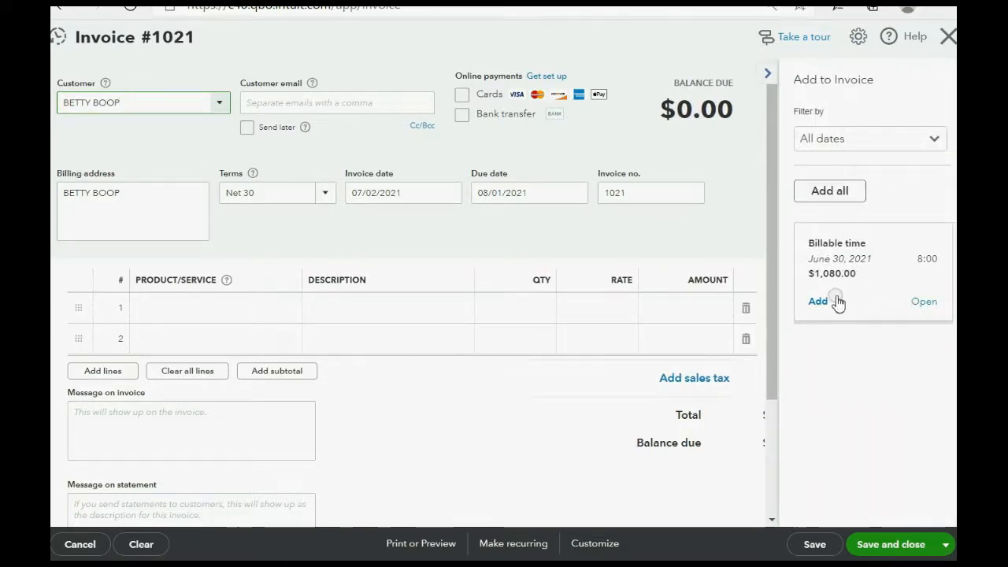
{"action": "left_click", "coordinate": [817, 302]}
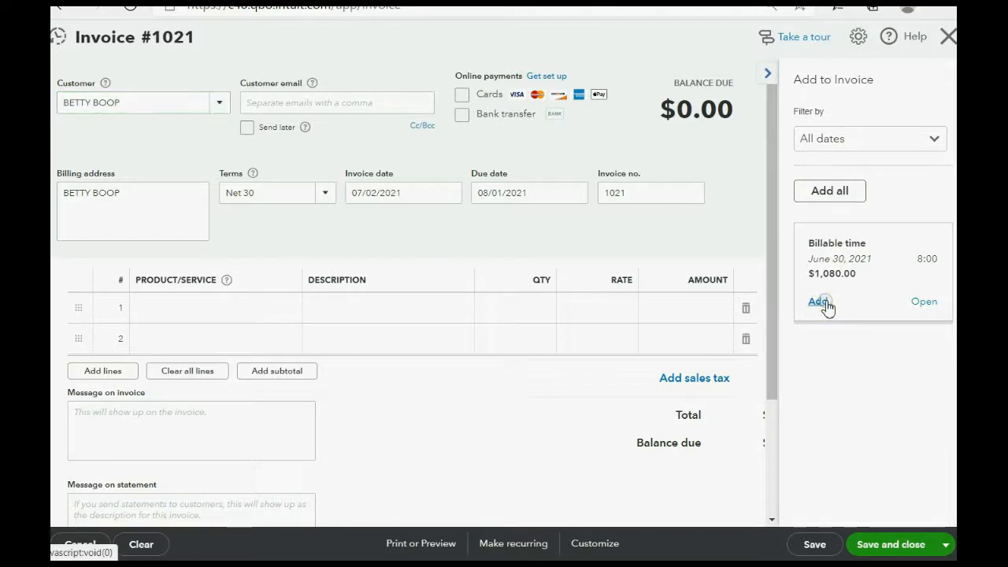
{"action": "left_click", "coordinate": [818, 300]}
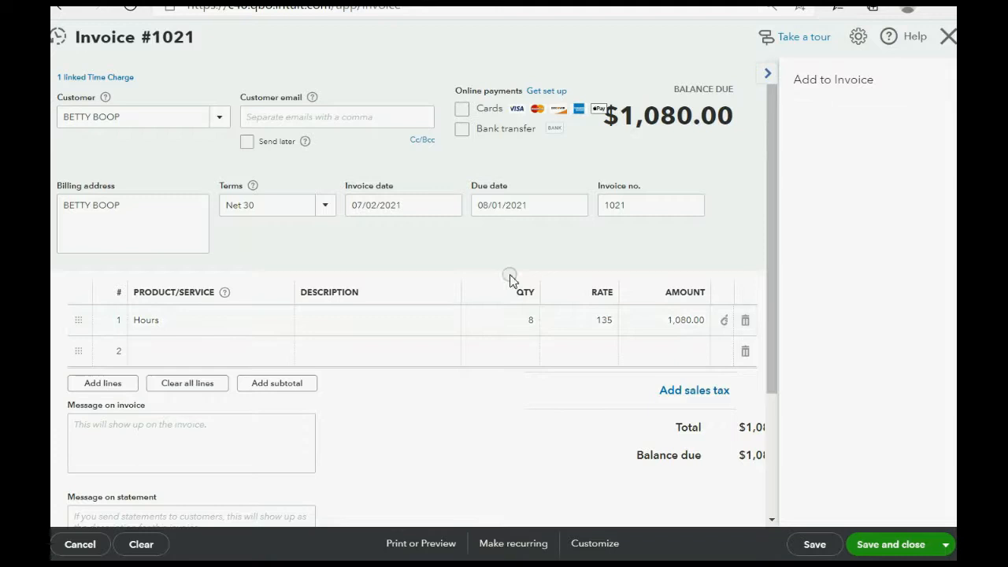
{"action": "left_click", "coordinate": [768, 72]}
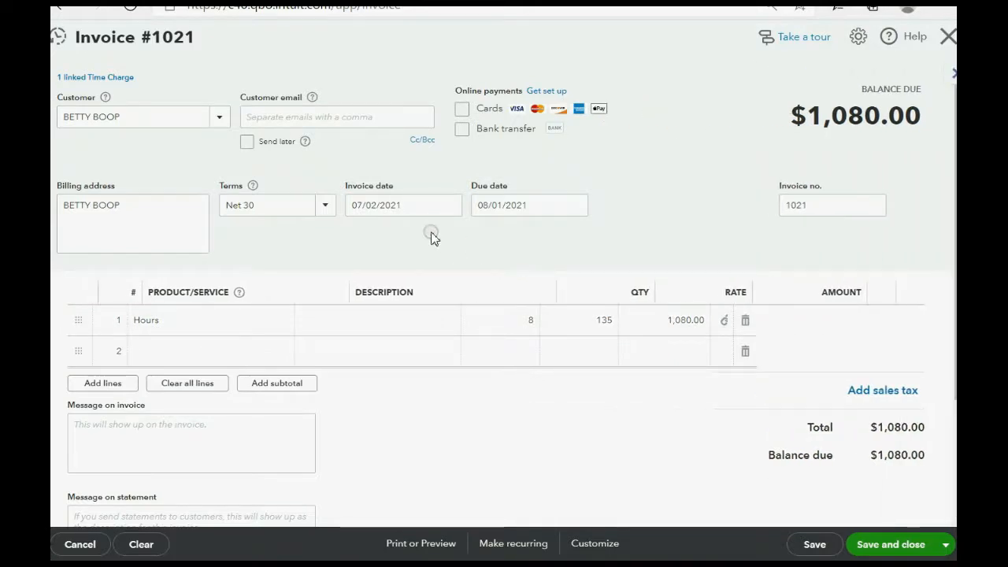
{"action": "mouse_move", "coordinate": [427, 233]}
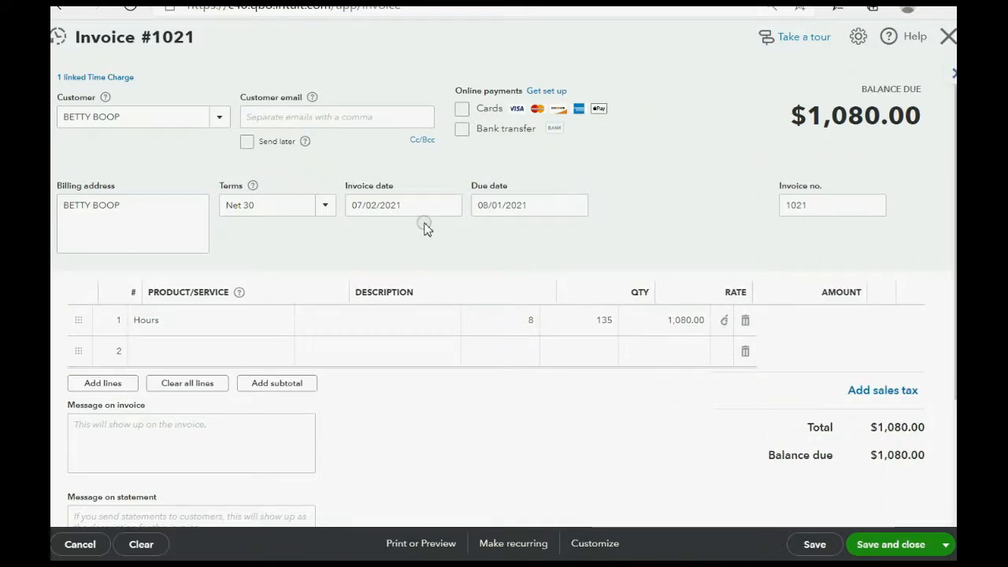
{"action": "mouse_move", "coordinate": [384, 237]}
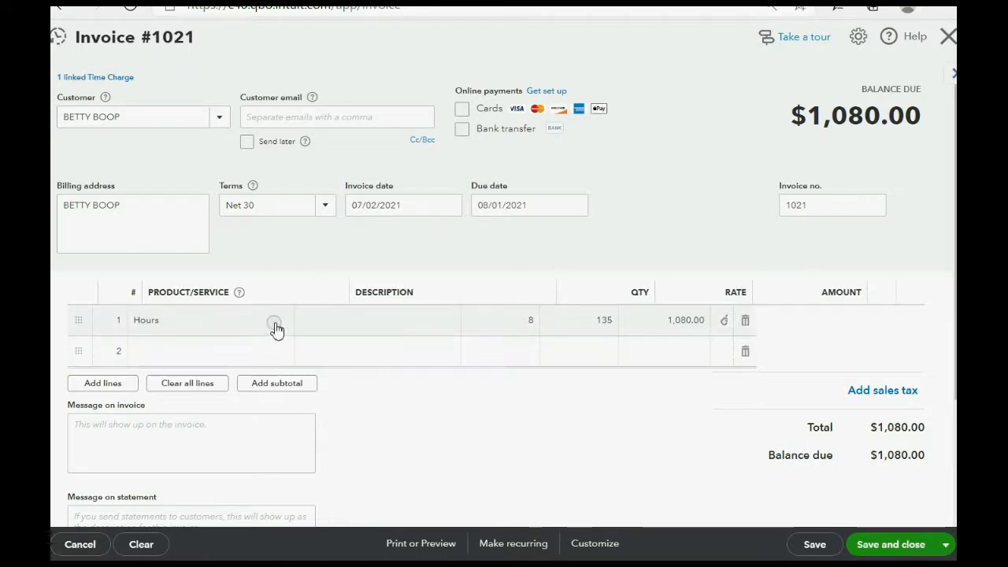
{"action": "mouse_move", "coordinate": [328, 347]}
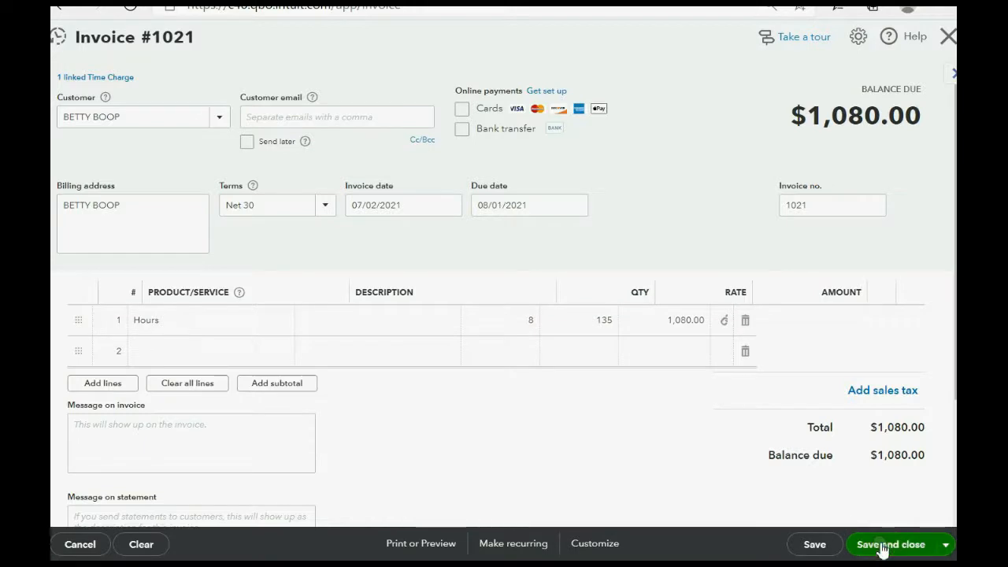
{"action": "left_click", "coordinate": [890, 545]}
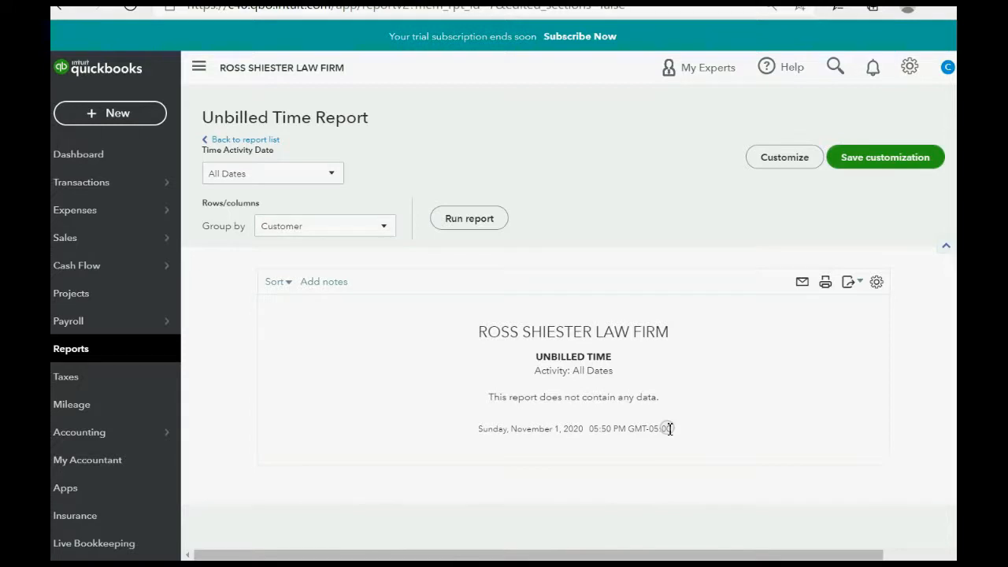
{"action": "mouse_move", "coordinate": [340, 410]}
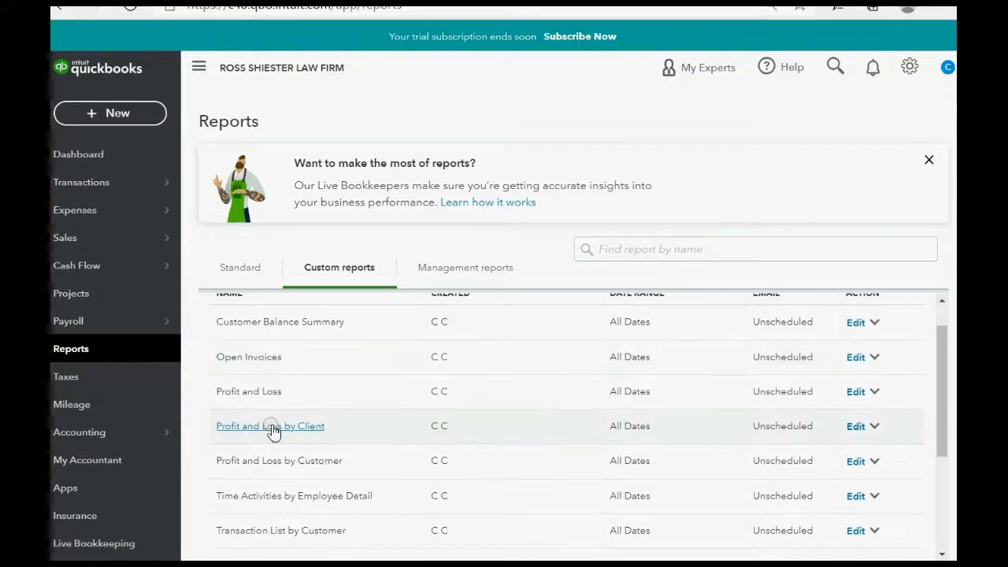
Open Profit and Loss by Client showing Billable Hours totalling $2,880
{"action": "left_click", "coordinate": [270, 425]}
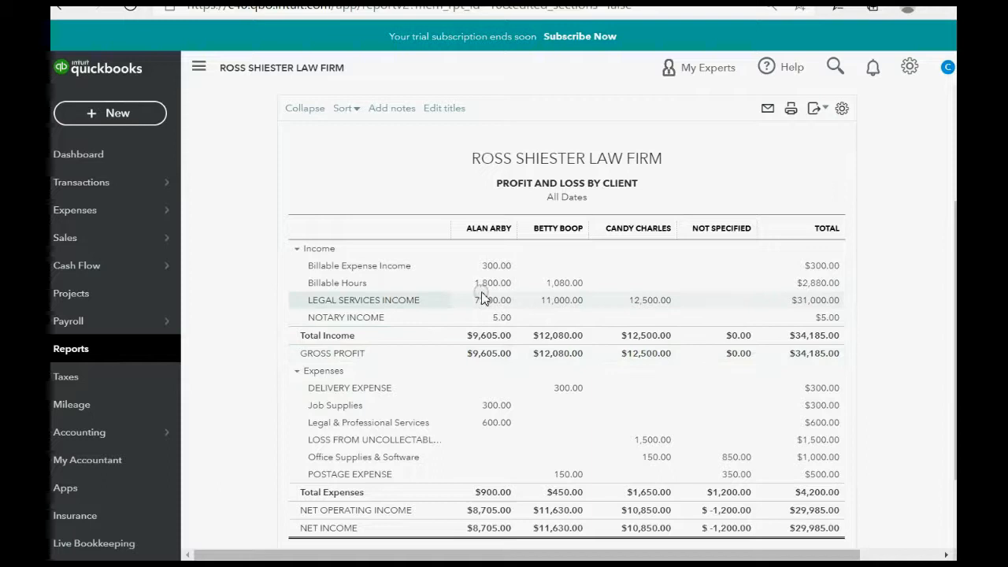
{"action": "mouse_move", "coordinate": [488, 293]}
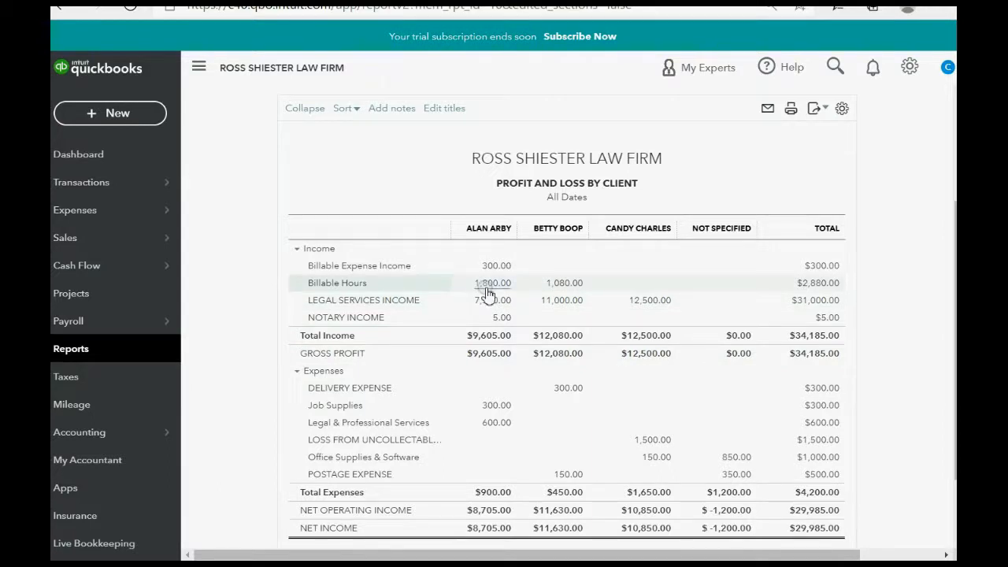
{"action": "mouse_move", "coordinate": [559, 291]}
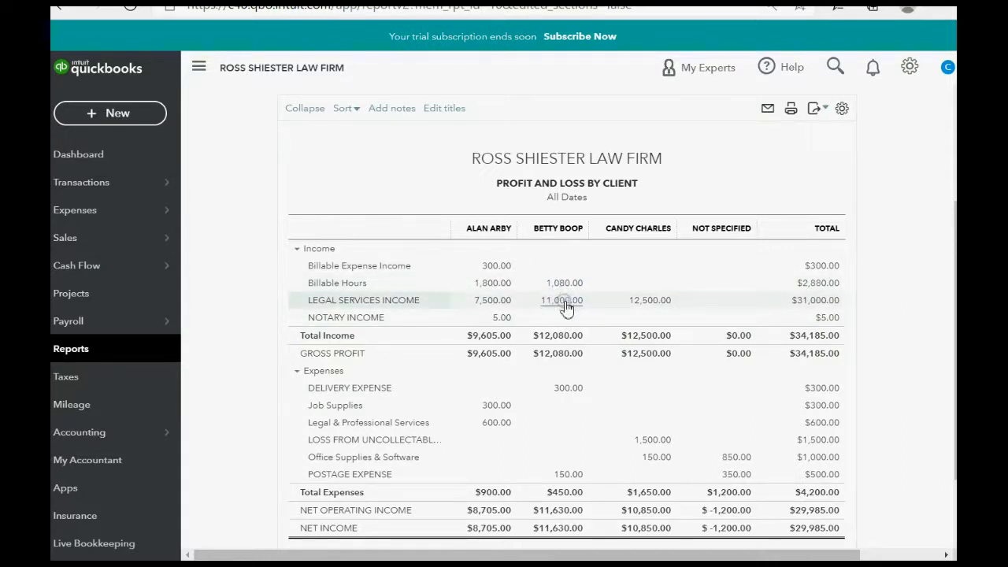
{"action": "mouse_move", "coordinate": [564, 283]}
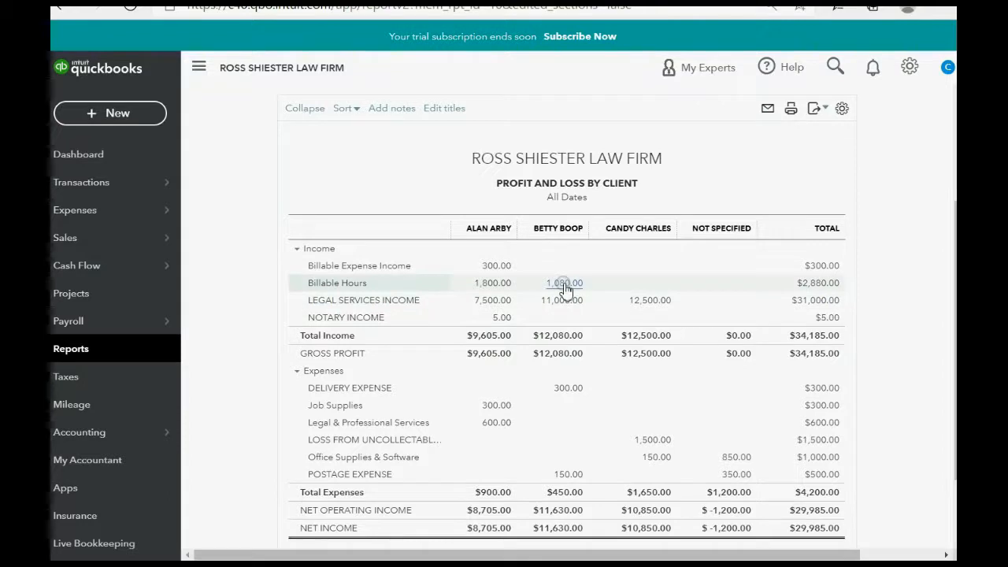